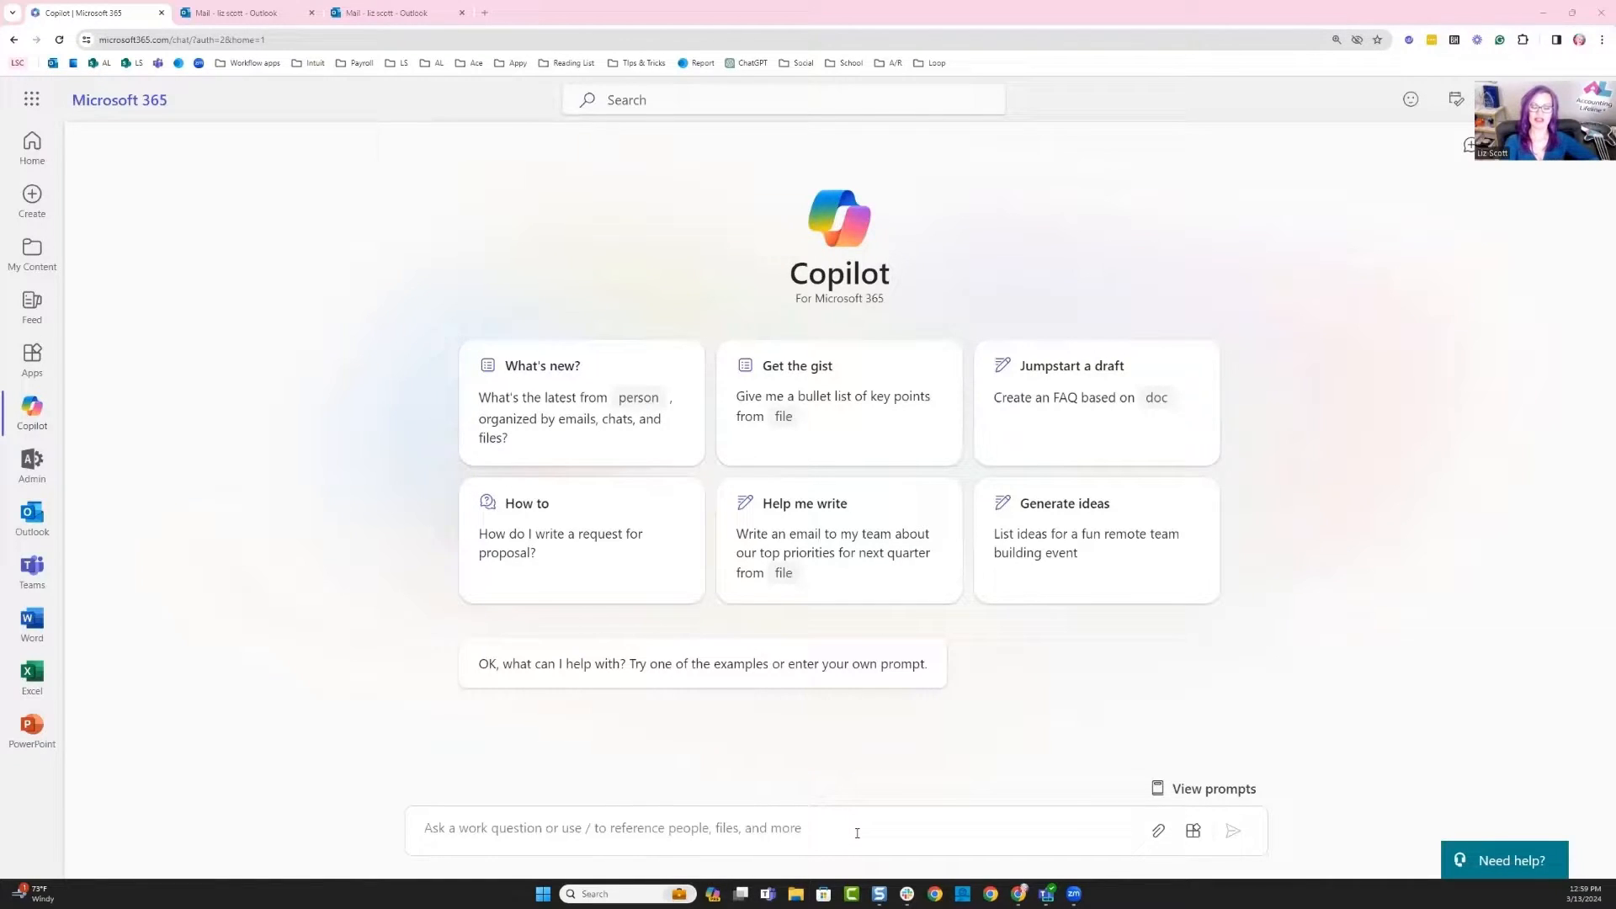
Ask Copilot 'Can you summarize my email' and submit the request
left_click(722, 828)
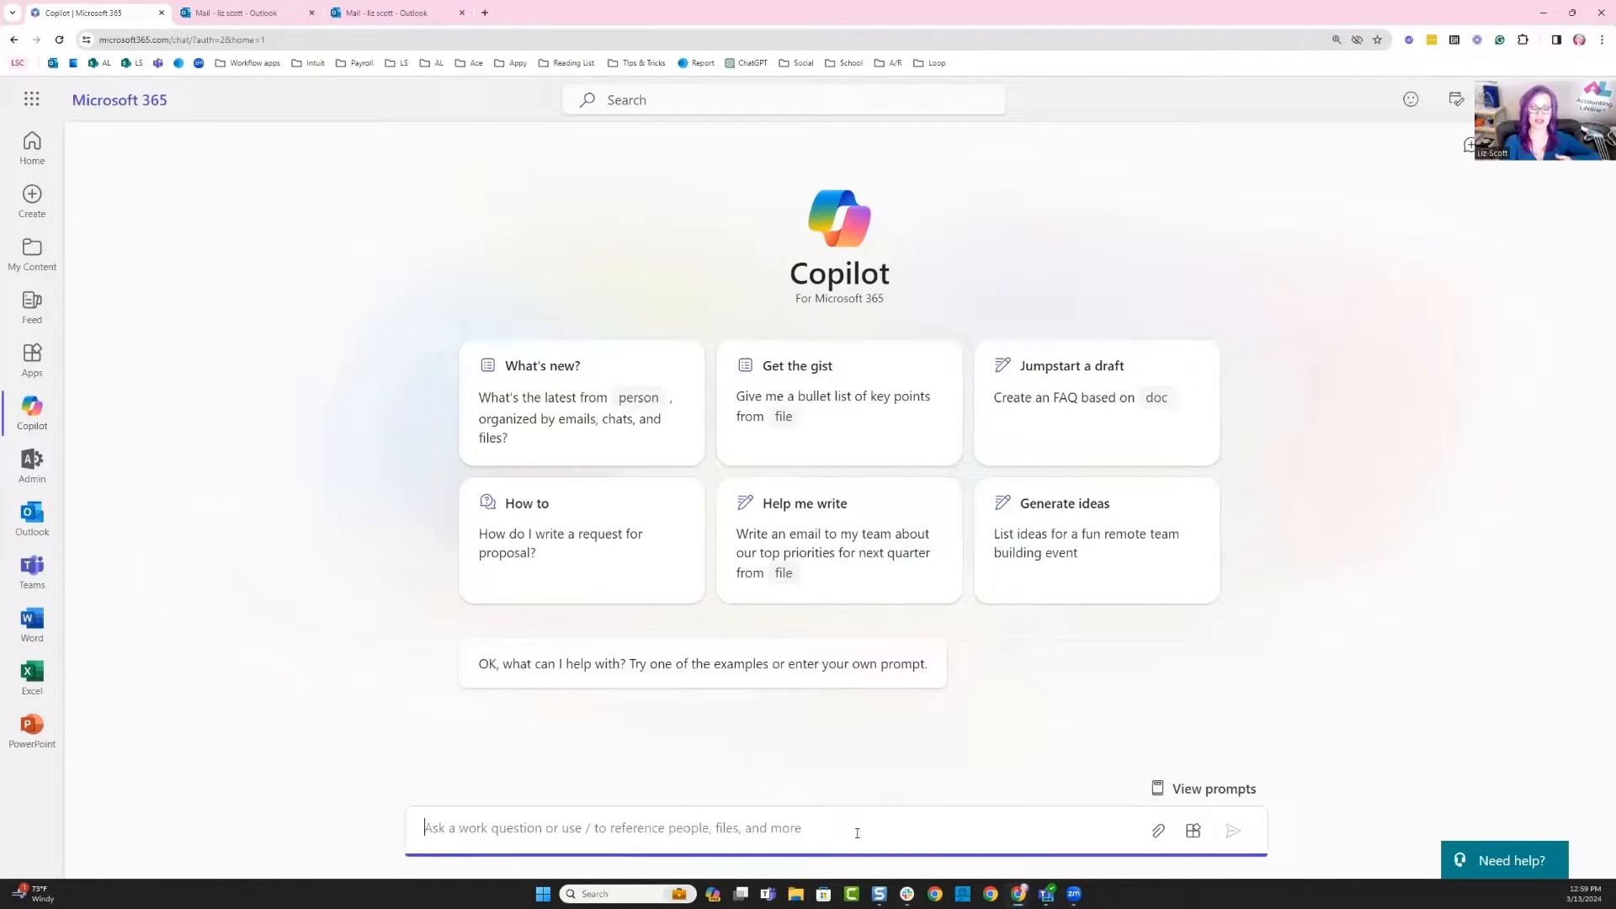
type("Can you summarize my email")
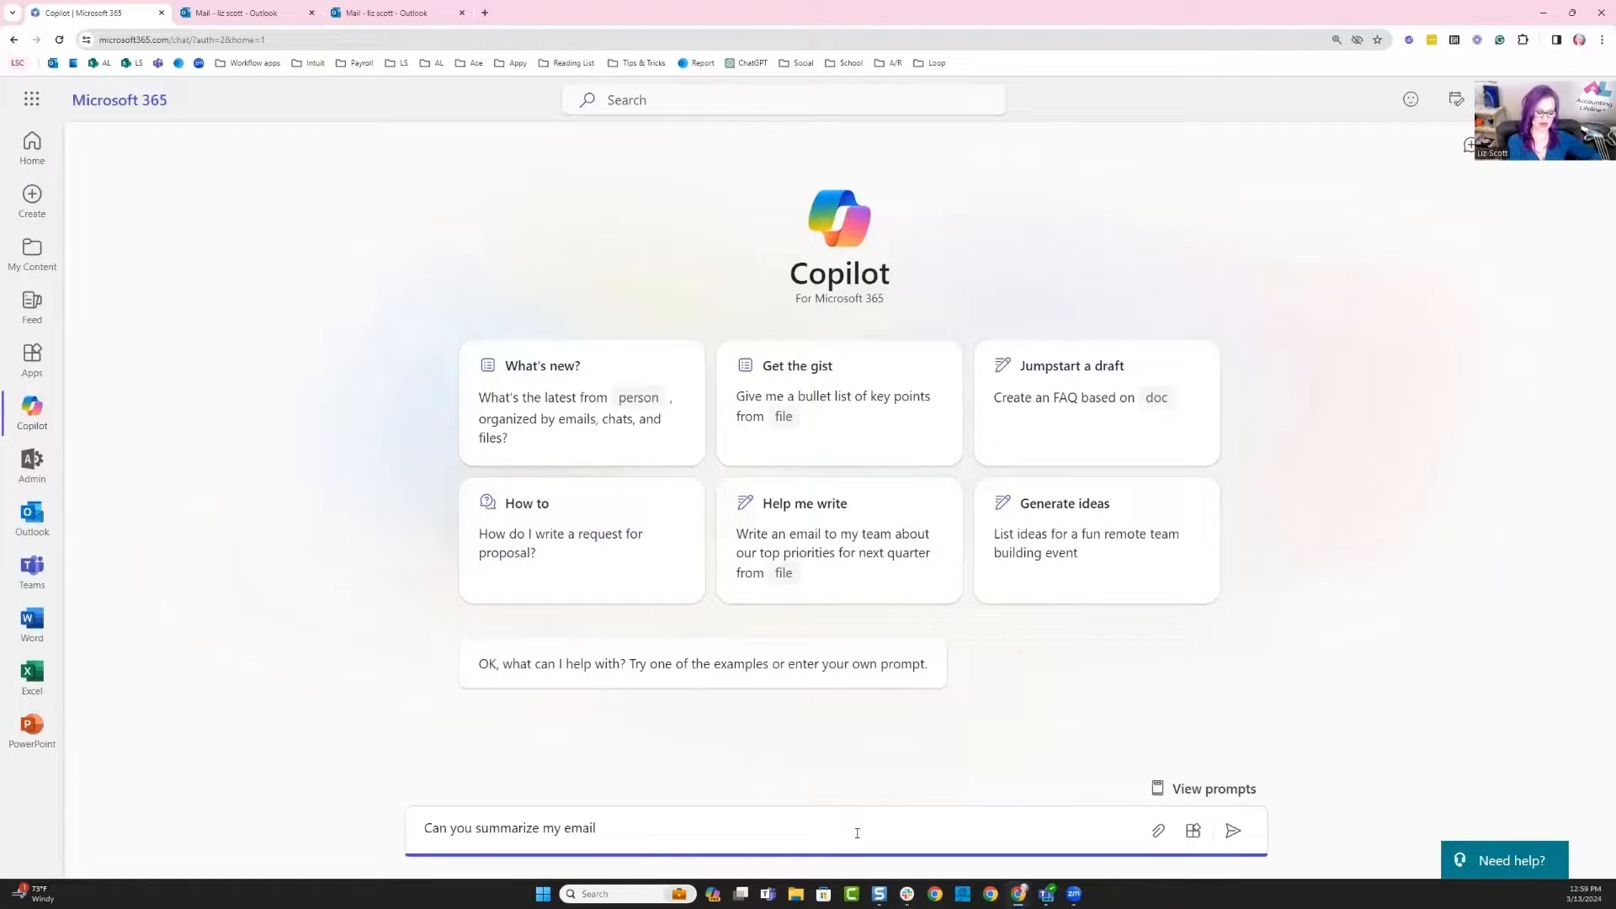
left_click(1233, 830)
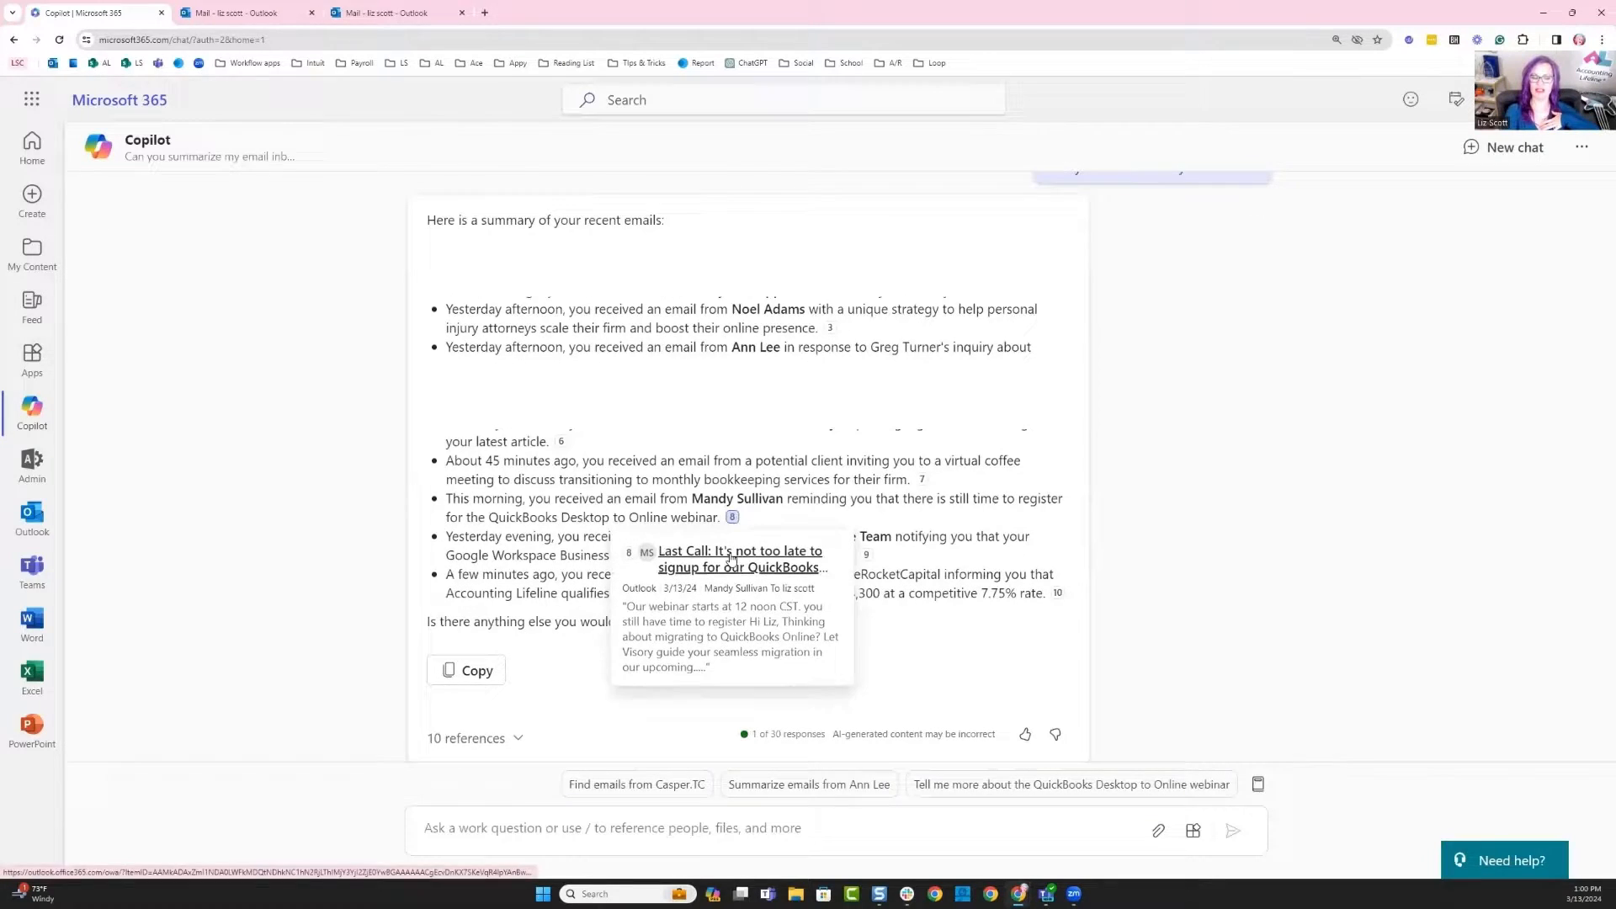
Follow Copilot's summary reference to the QuickBooks webinar reminder email
left_click(737, 559)
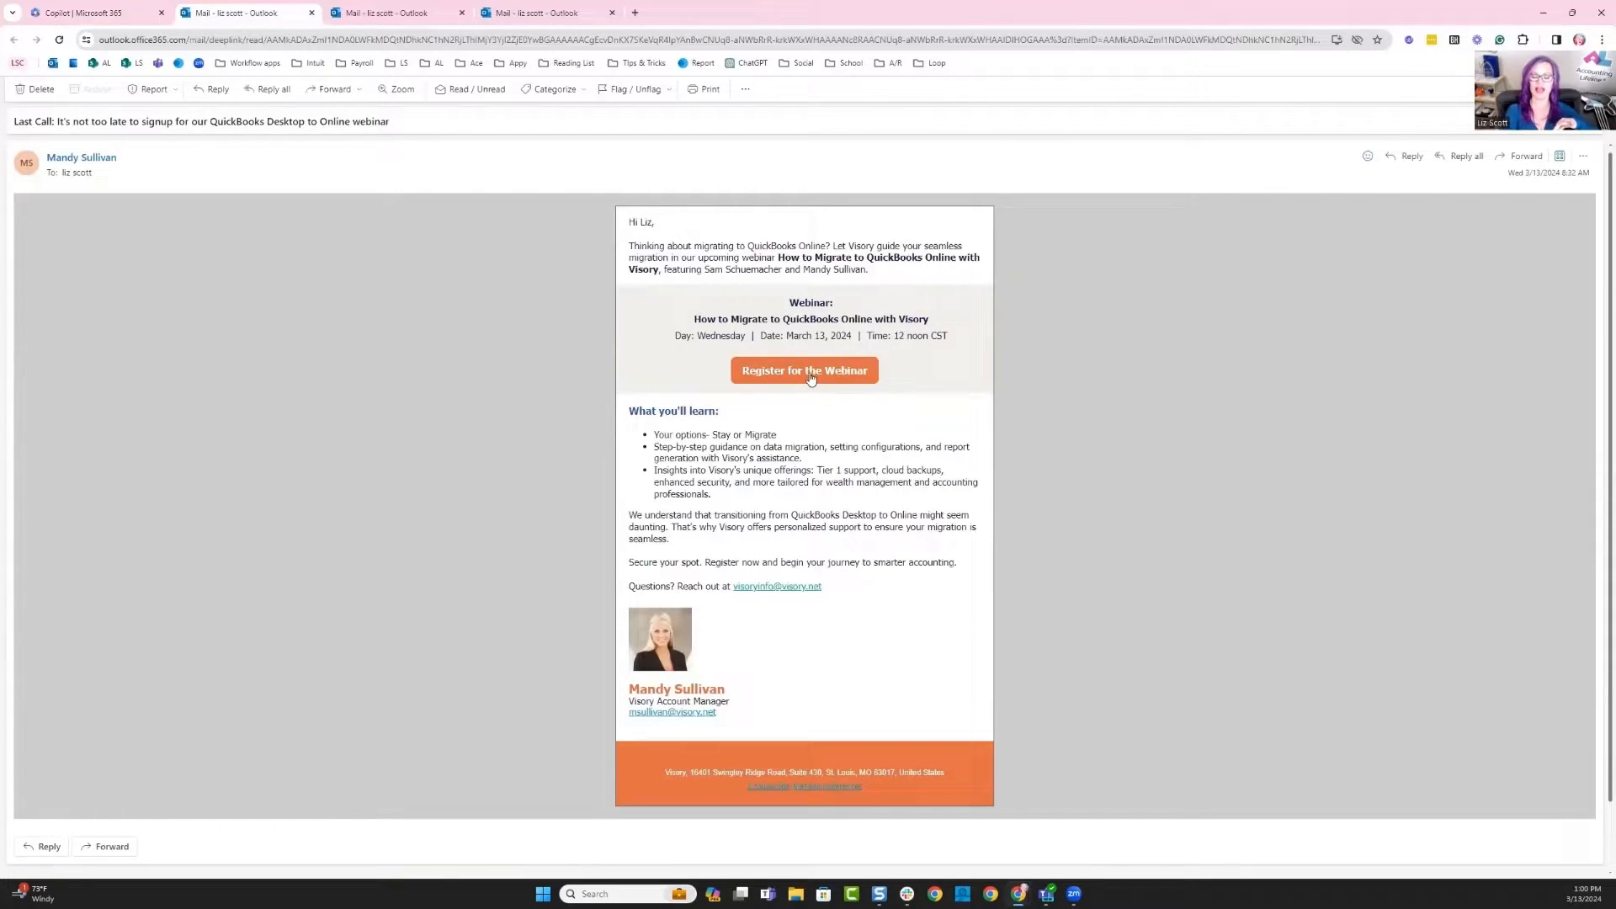
mouse_move(804, 371)
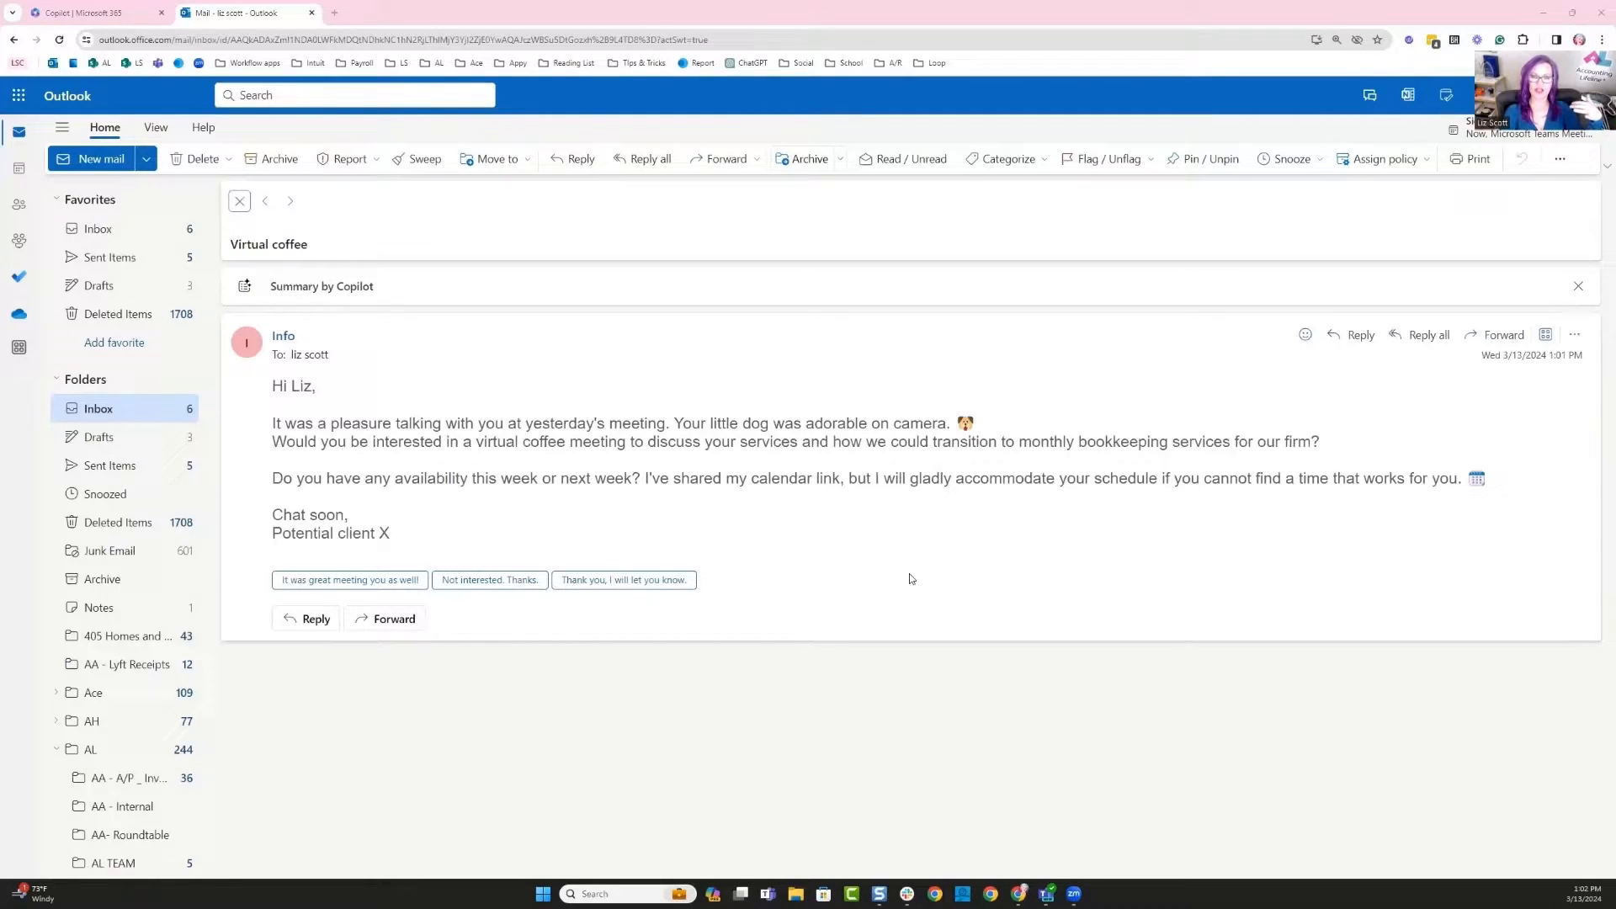
mouse_move(717, 539)
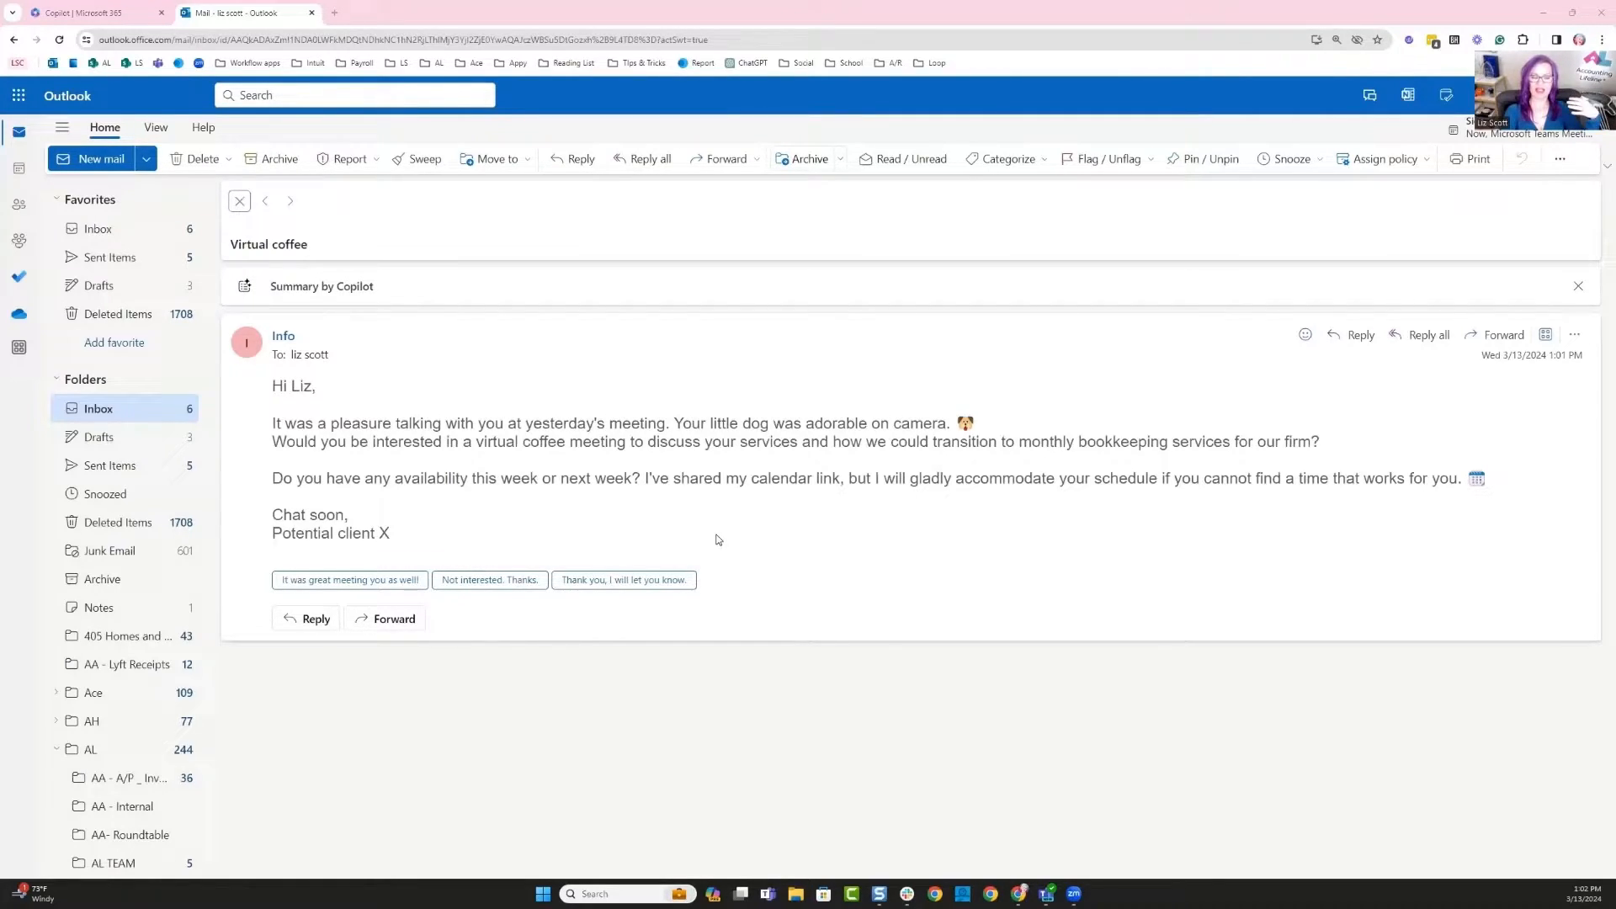
mouse_move(495, 554)
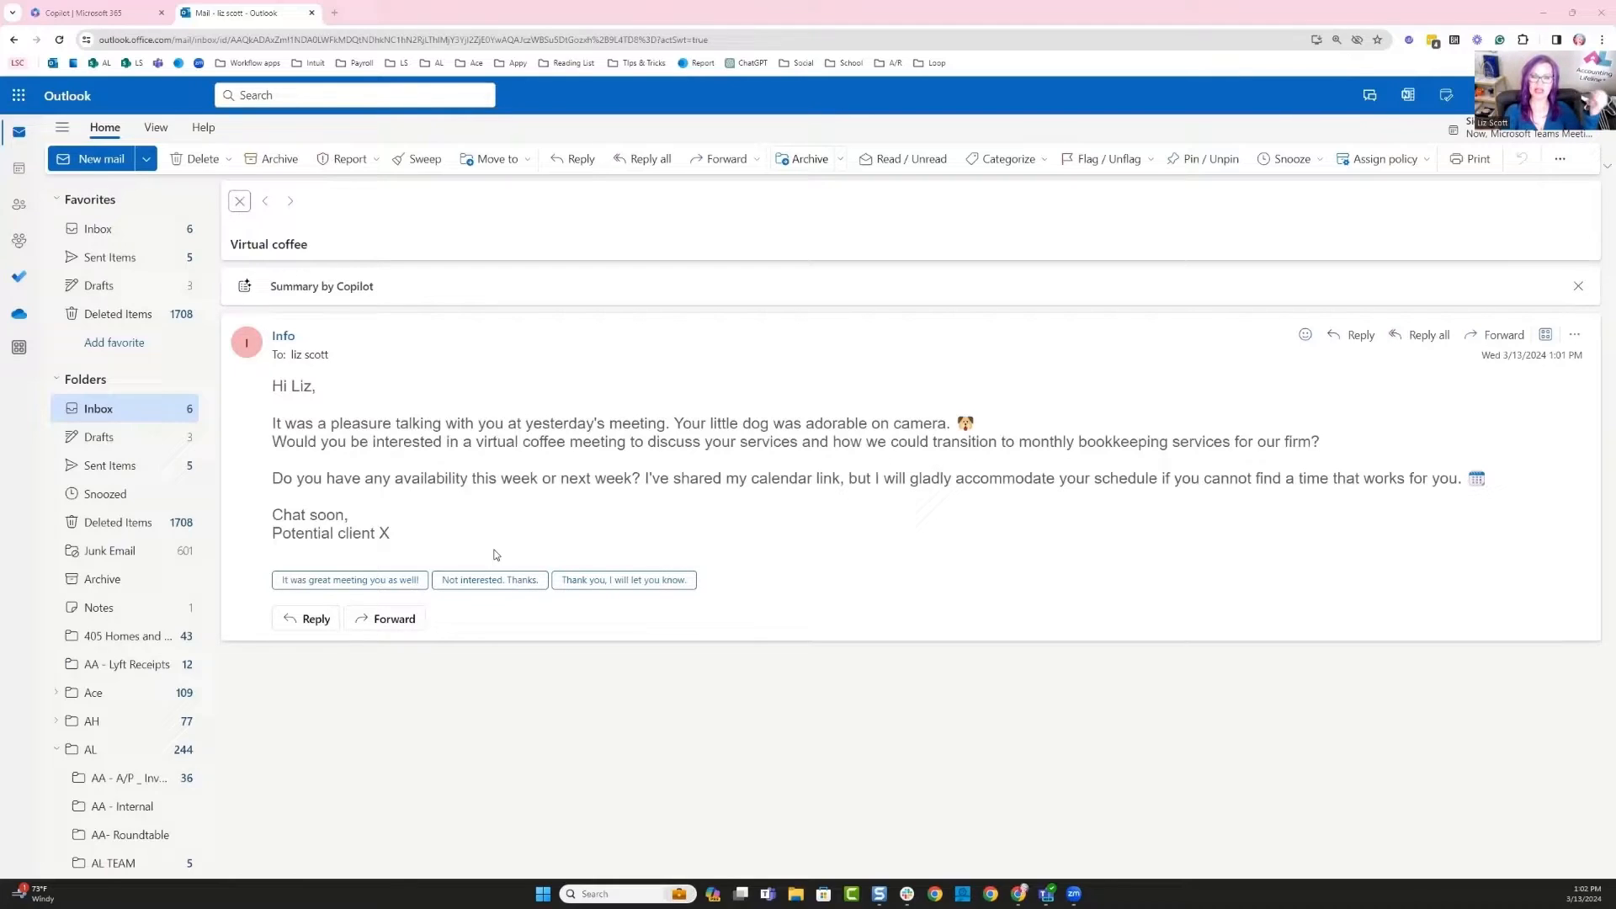
mouse_move(484, 549)
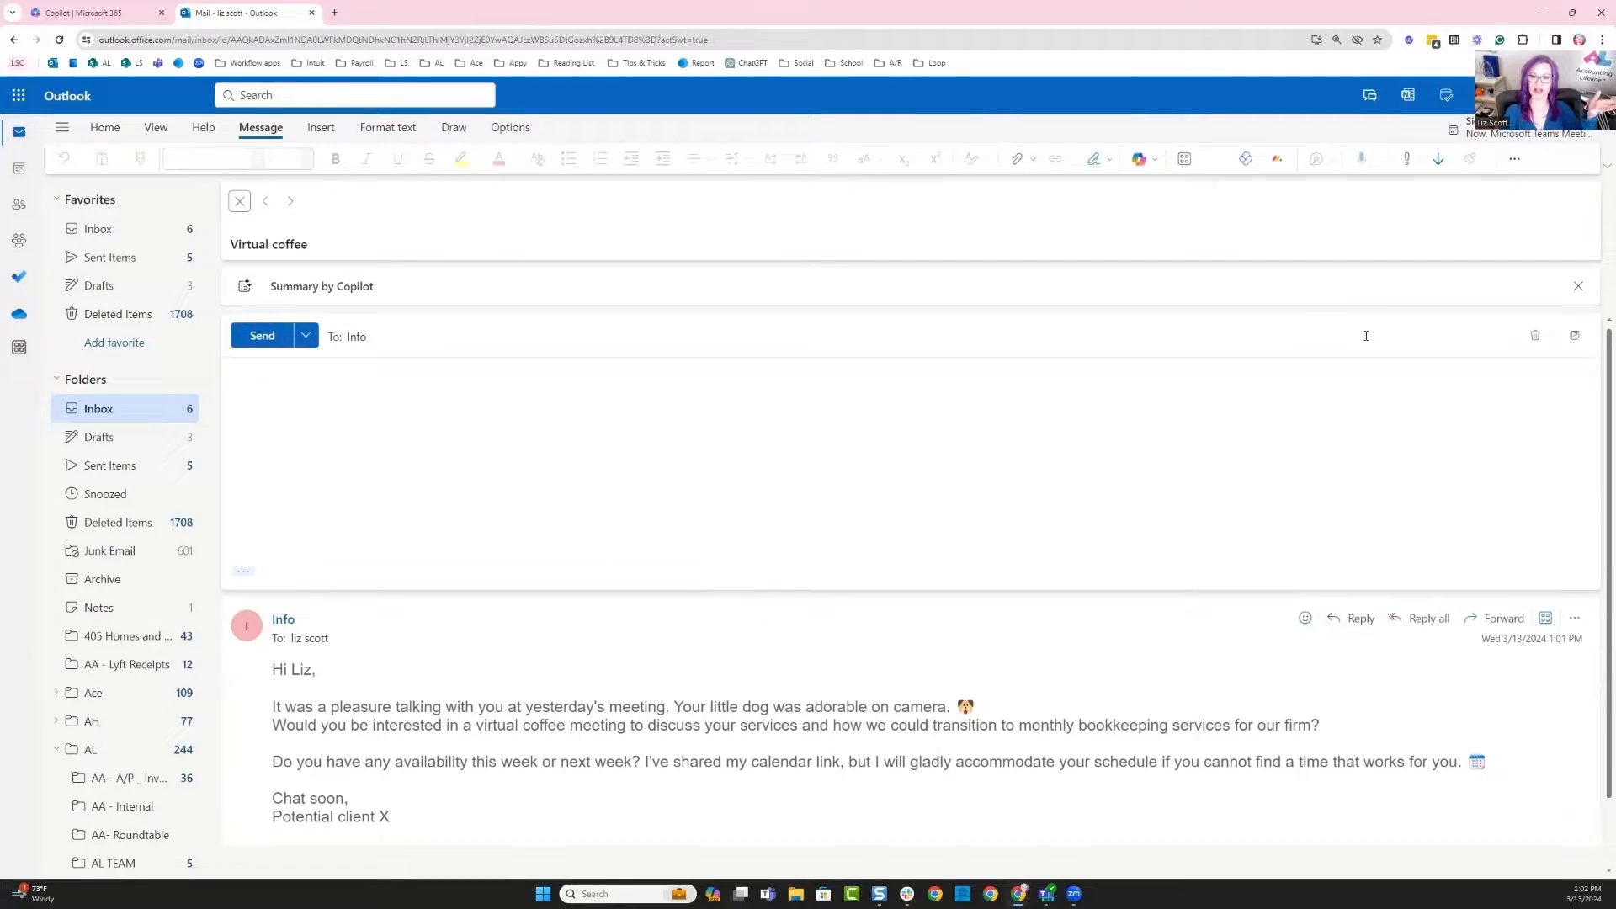
Have Draft with Copilot generate an 'Accept and book time' reply in the message body
left_click(719, 463)
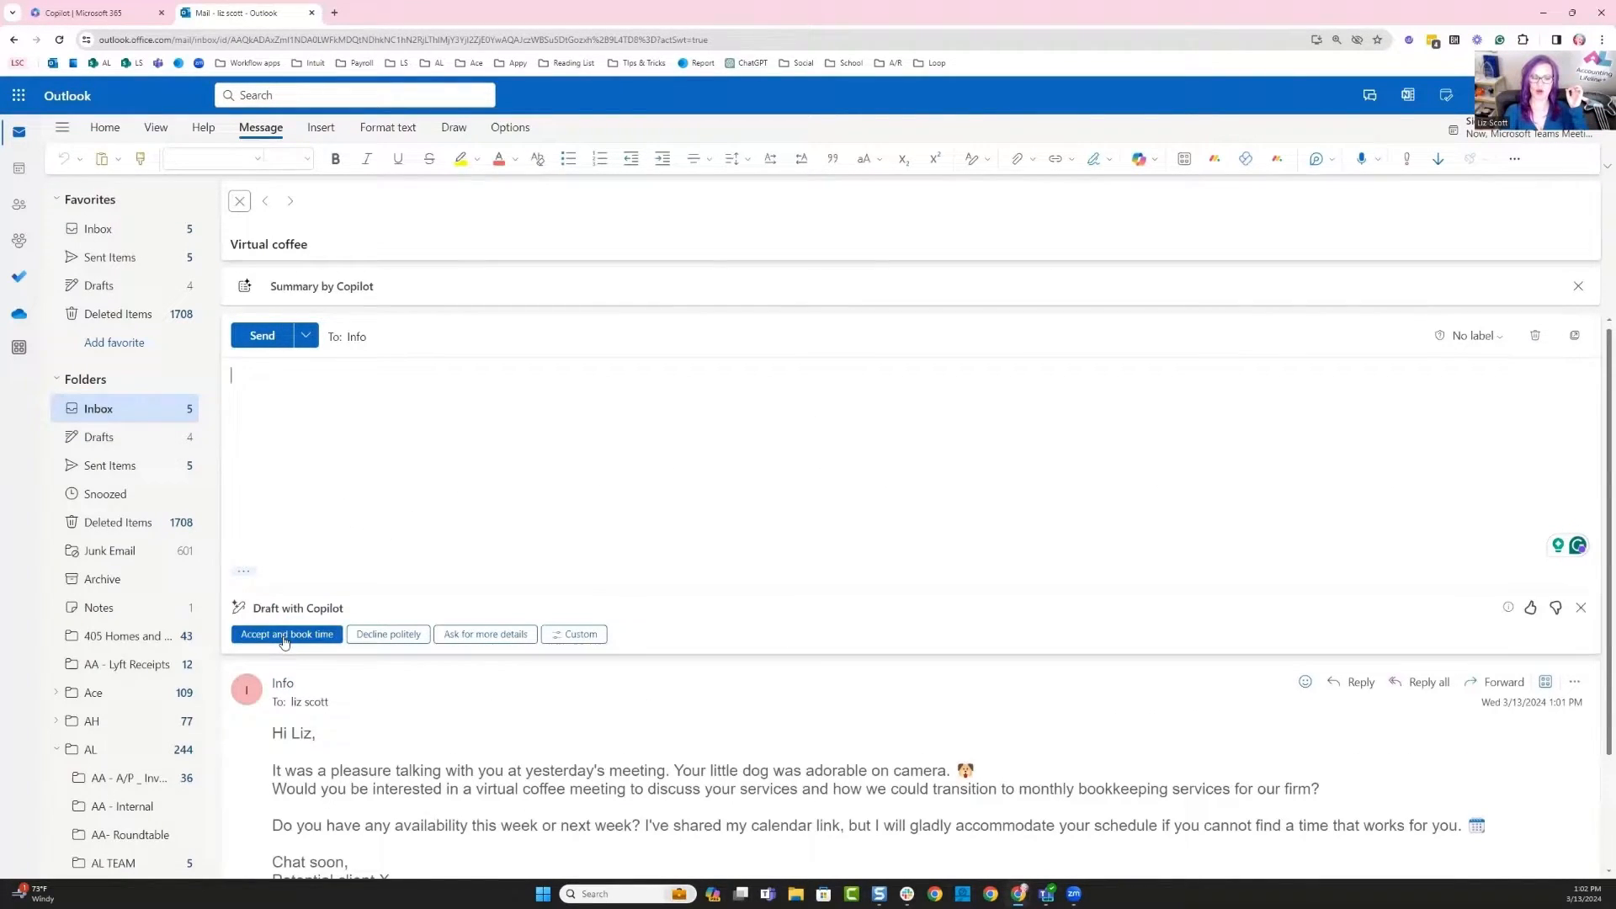
left_click(387, 634)
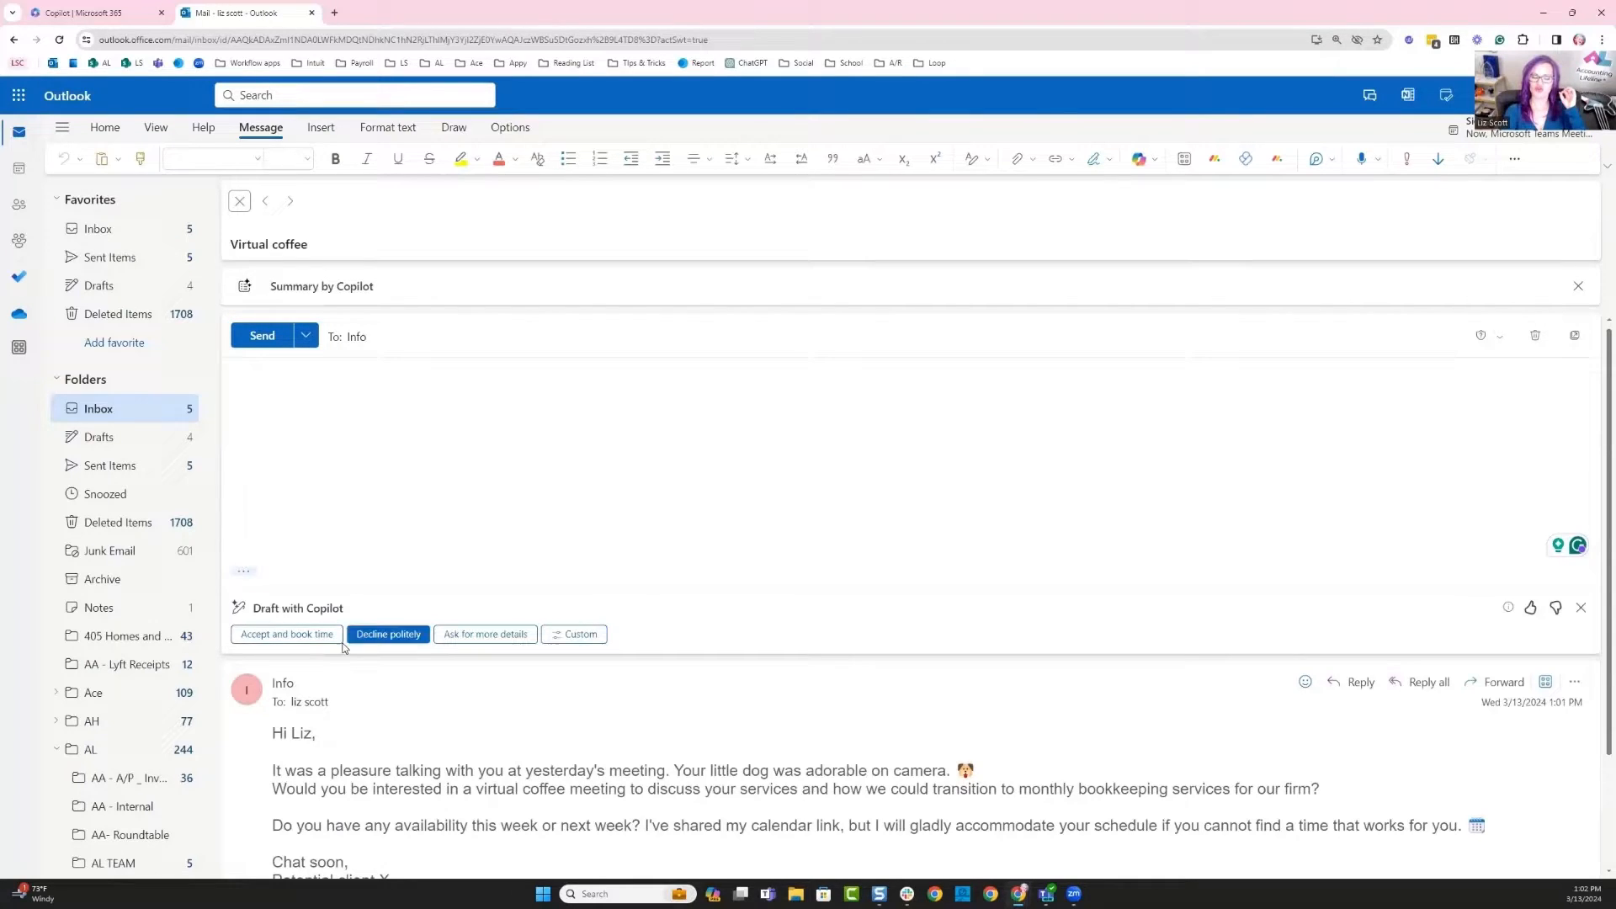
left_click(286, 635)
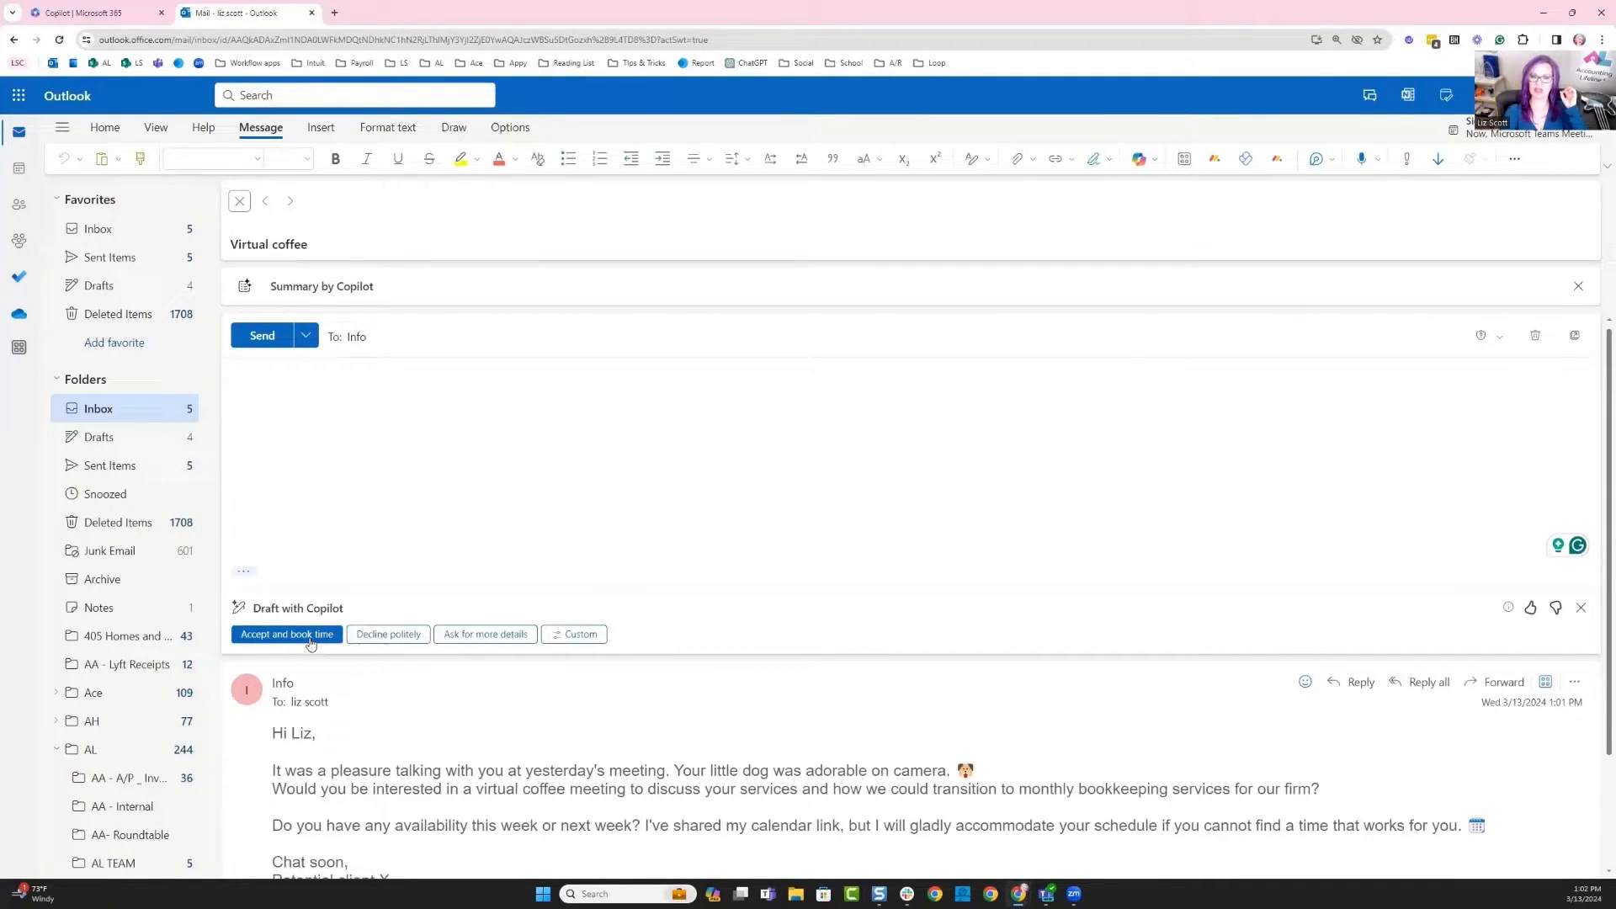
left_click(286, 635)
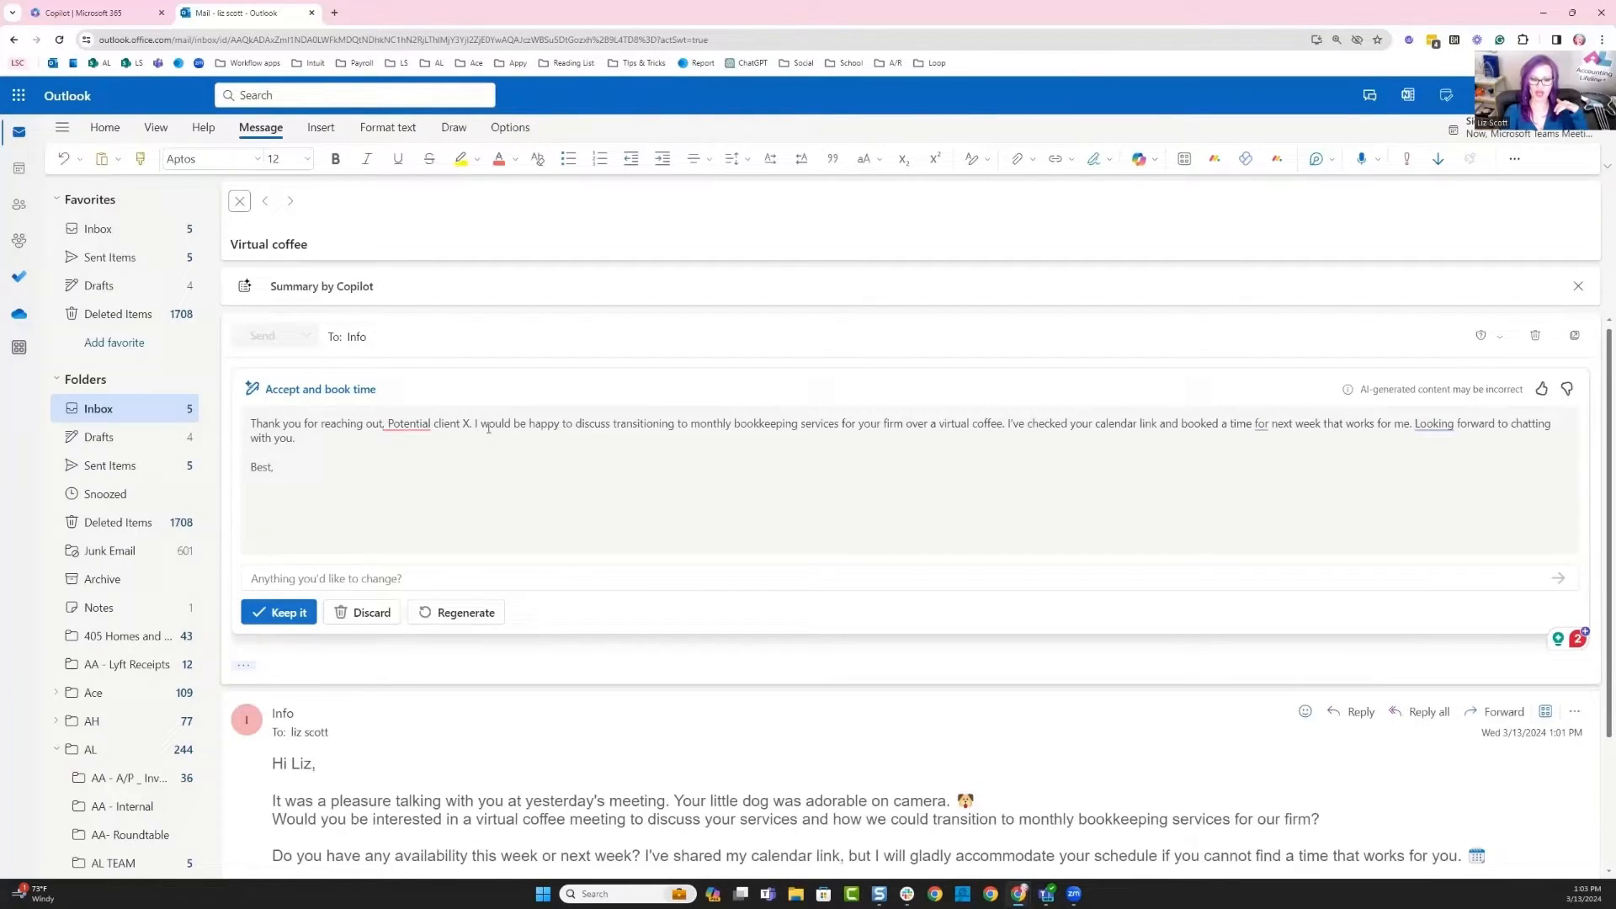
mouse_move(711, 439)
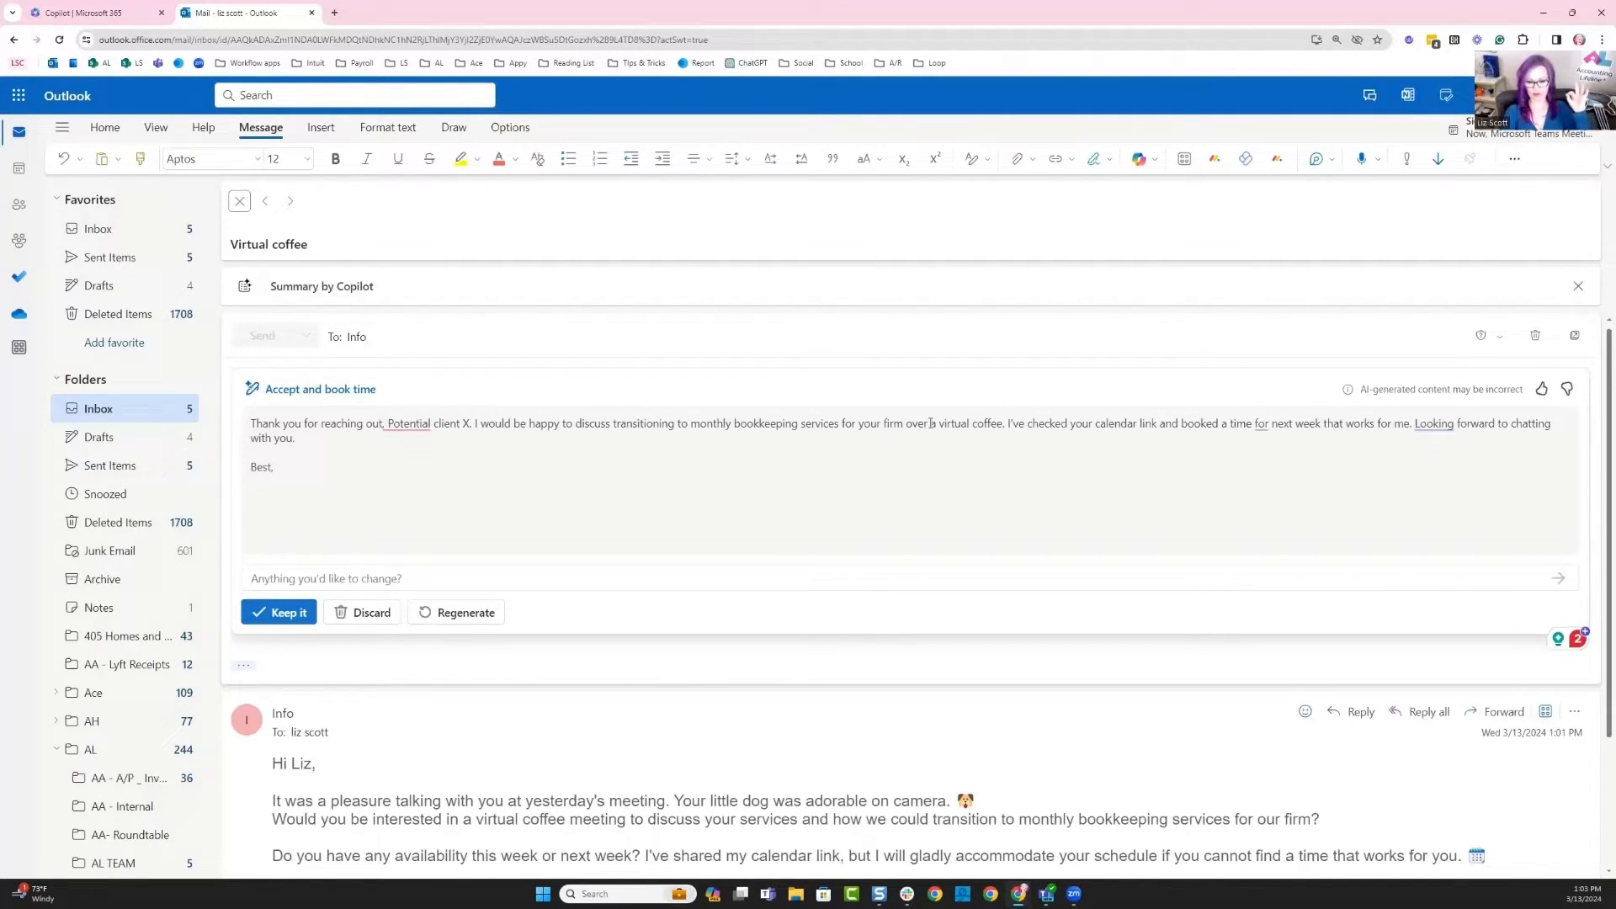
mouse_move(1019, 438)
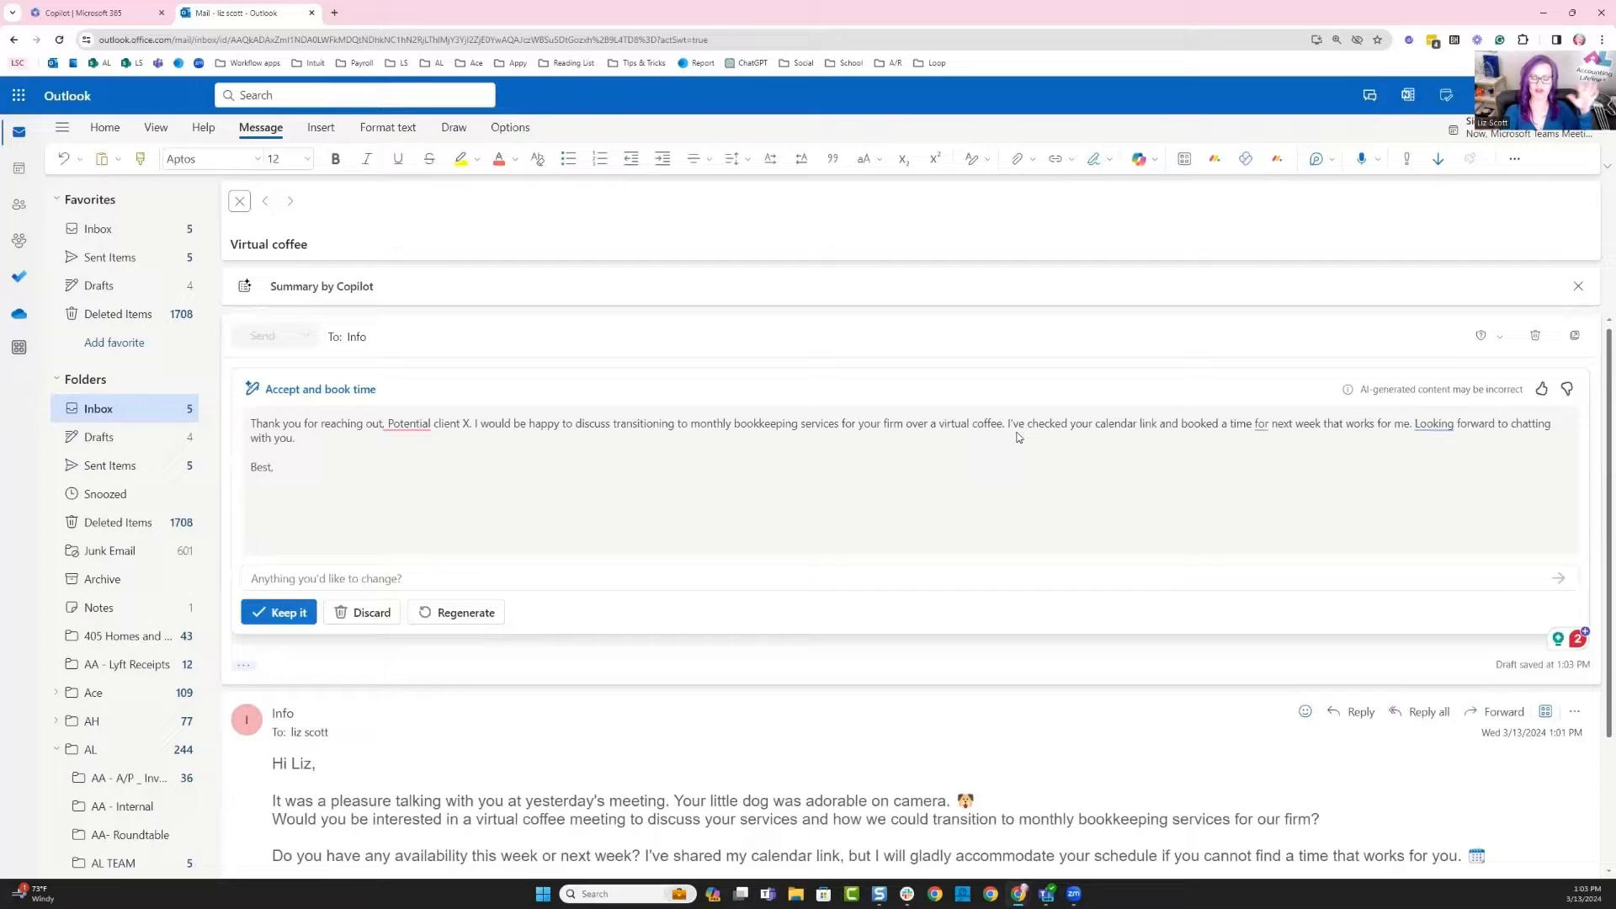
mouse_move(982, 441)
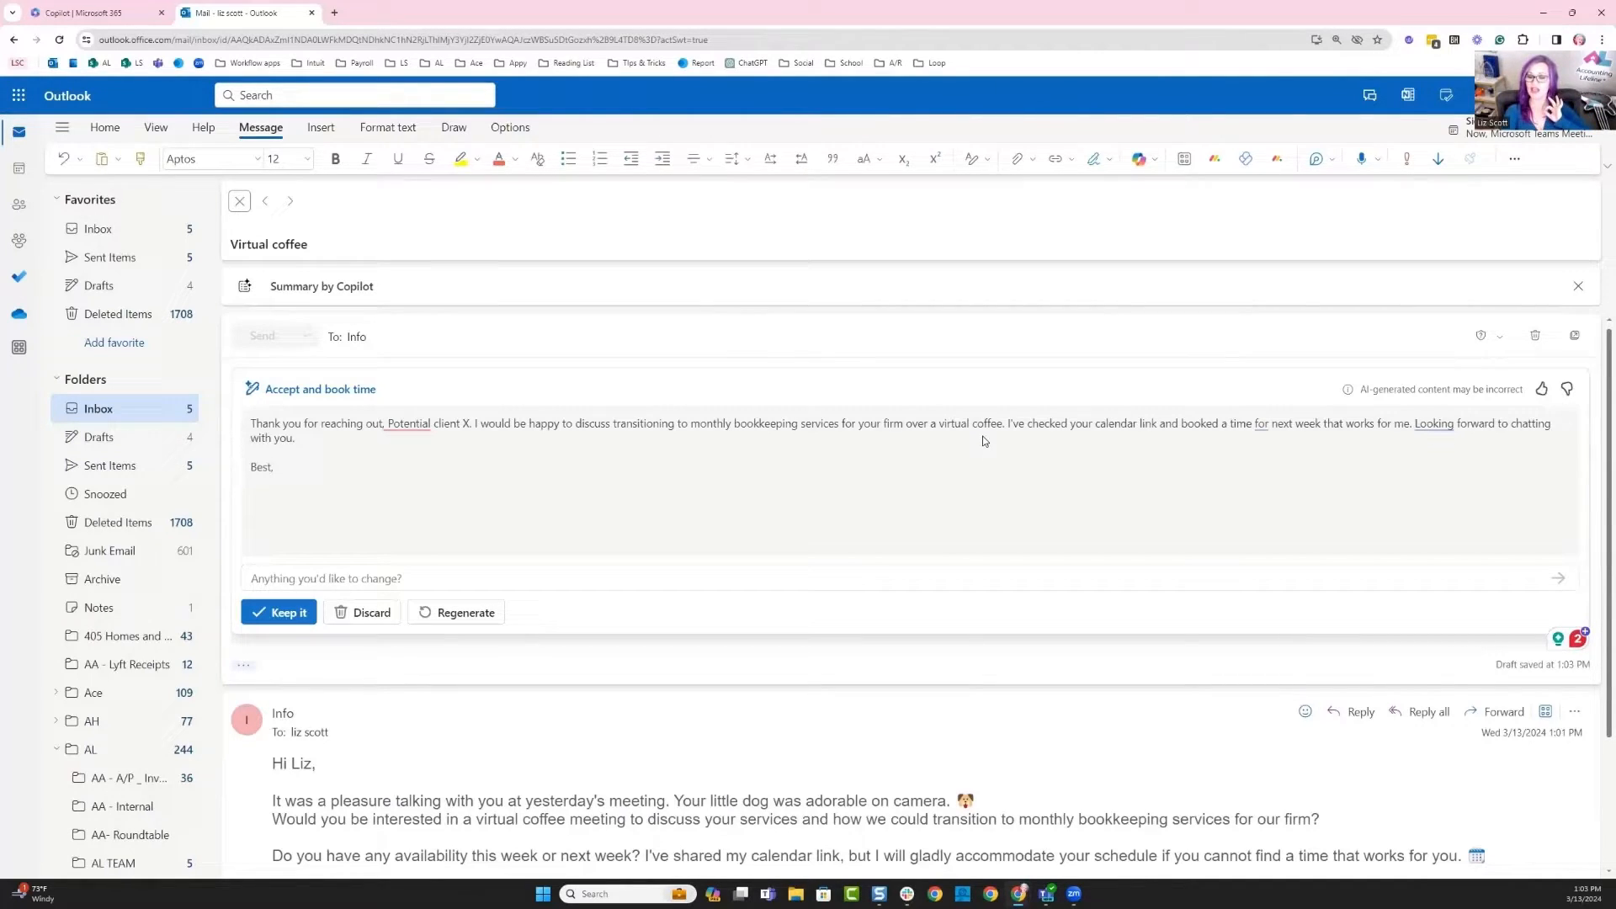
mouse_move(278, 613)
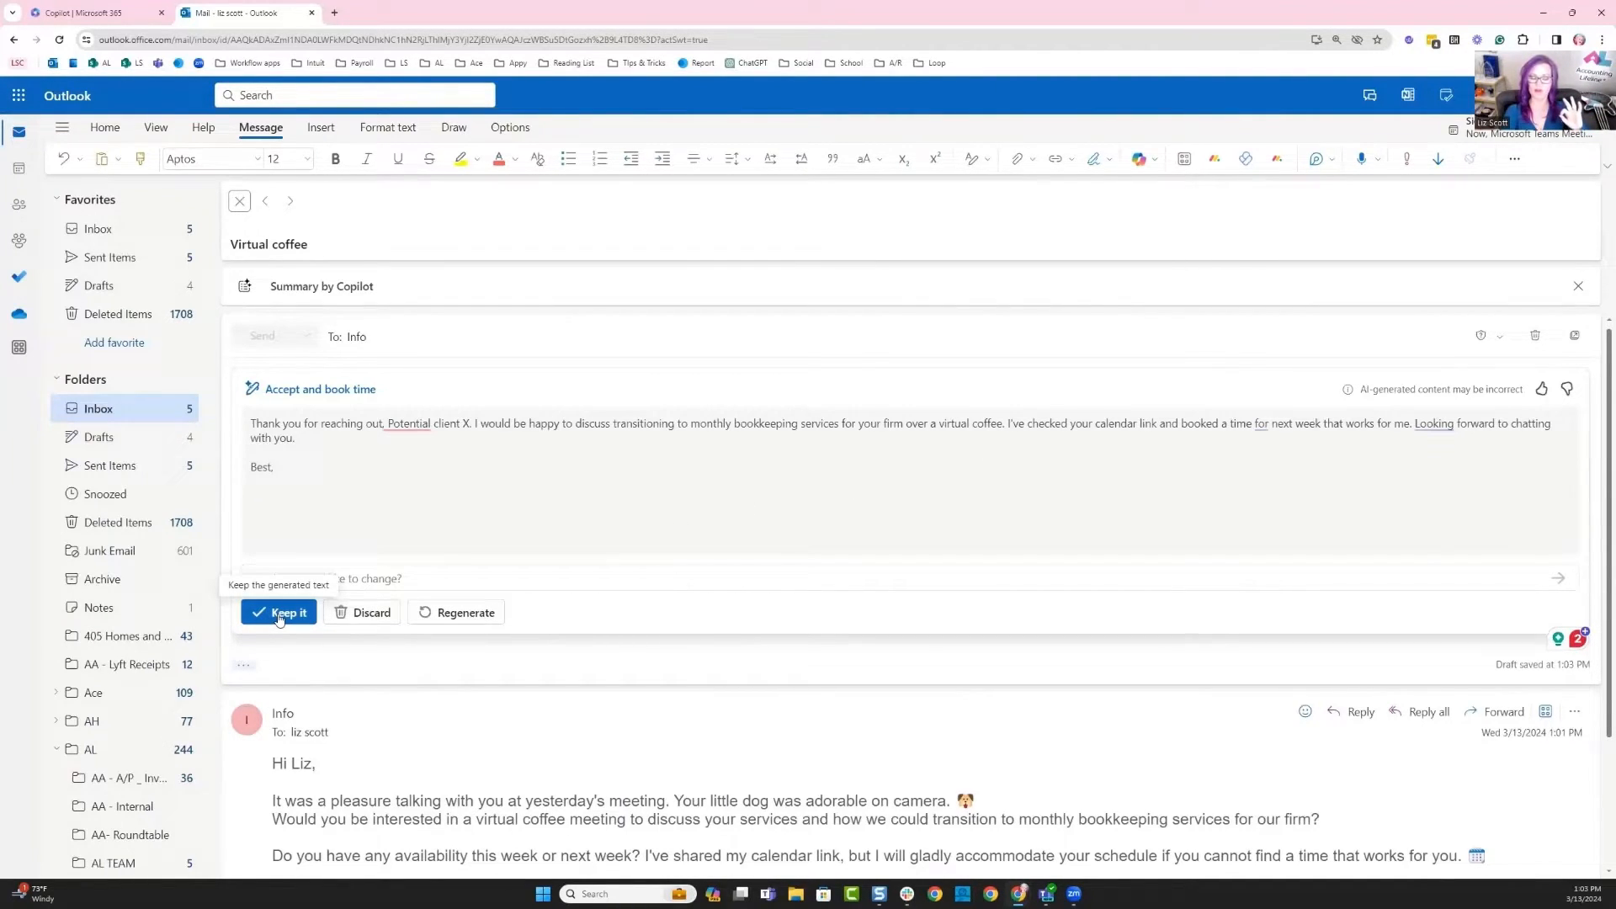
Keep the drafted reply, send it past the AI-content check, and begin a new reply
left_click(278, 613)
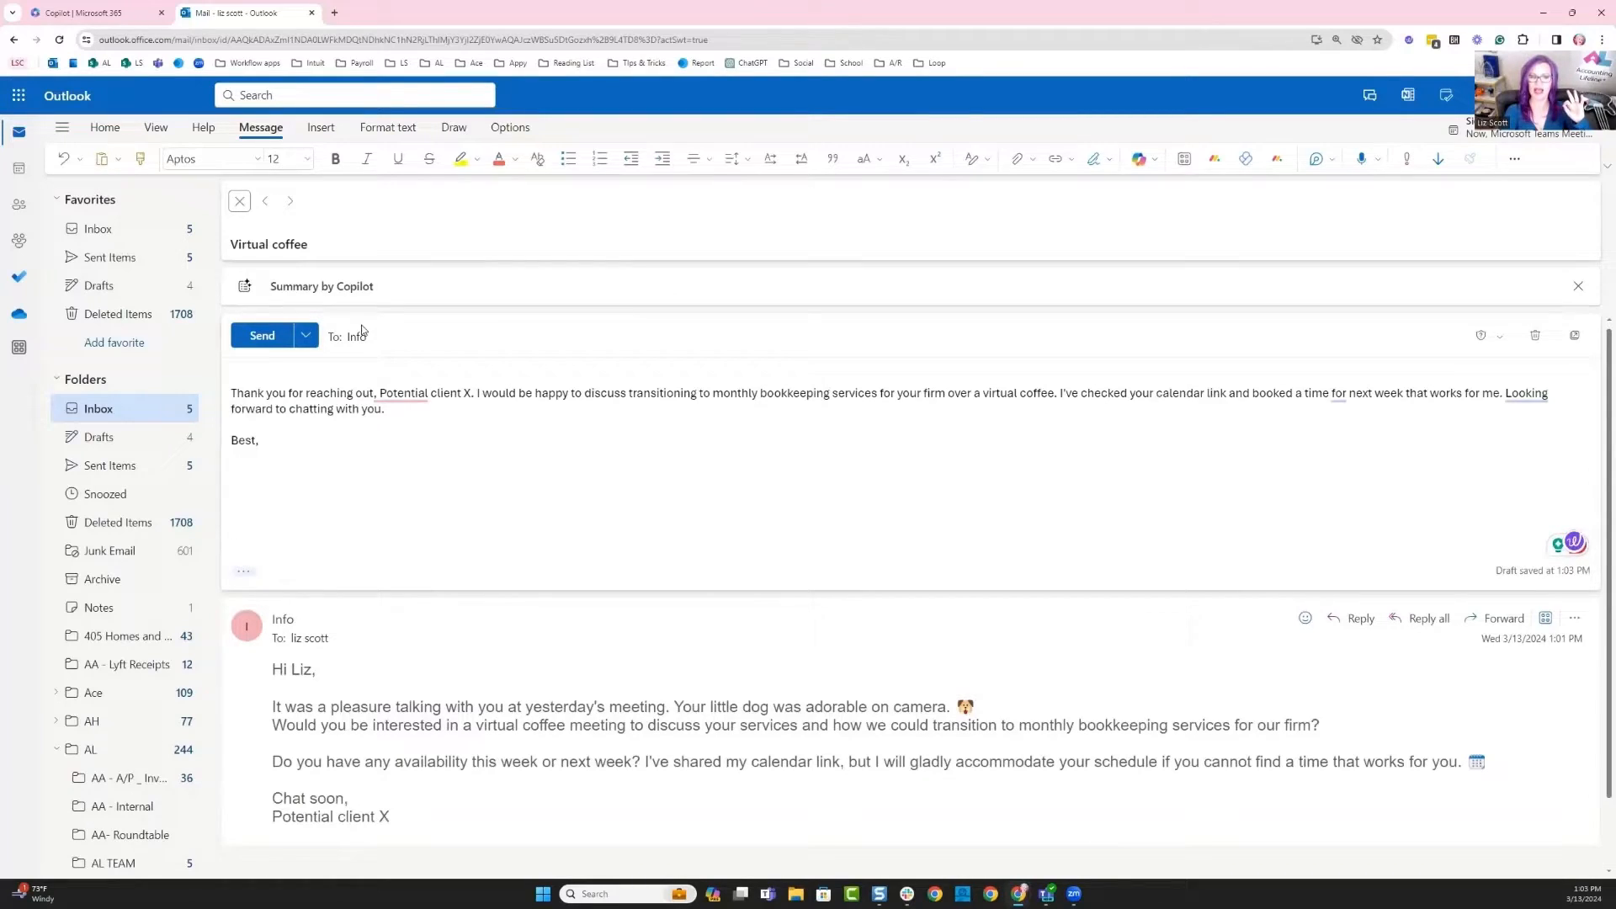
left_click(263, 335)
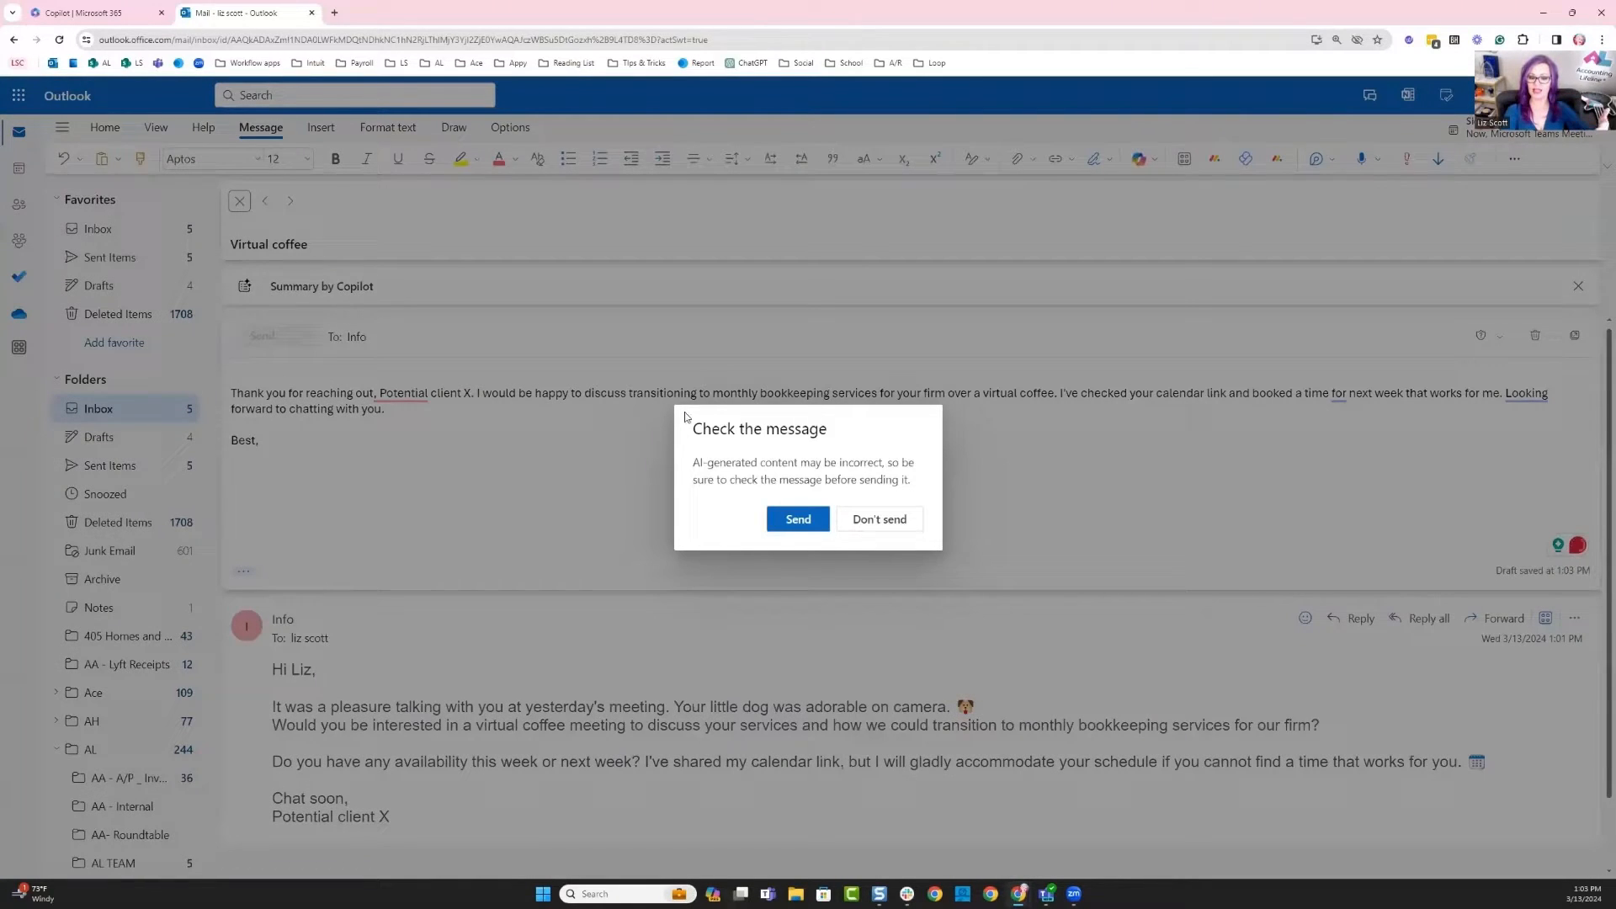
left_click(797, 518)
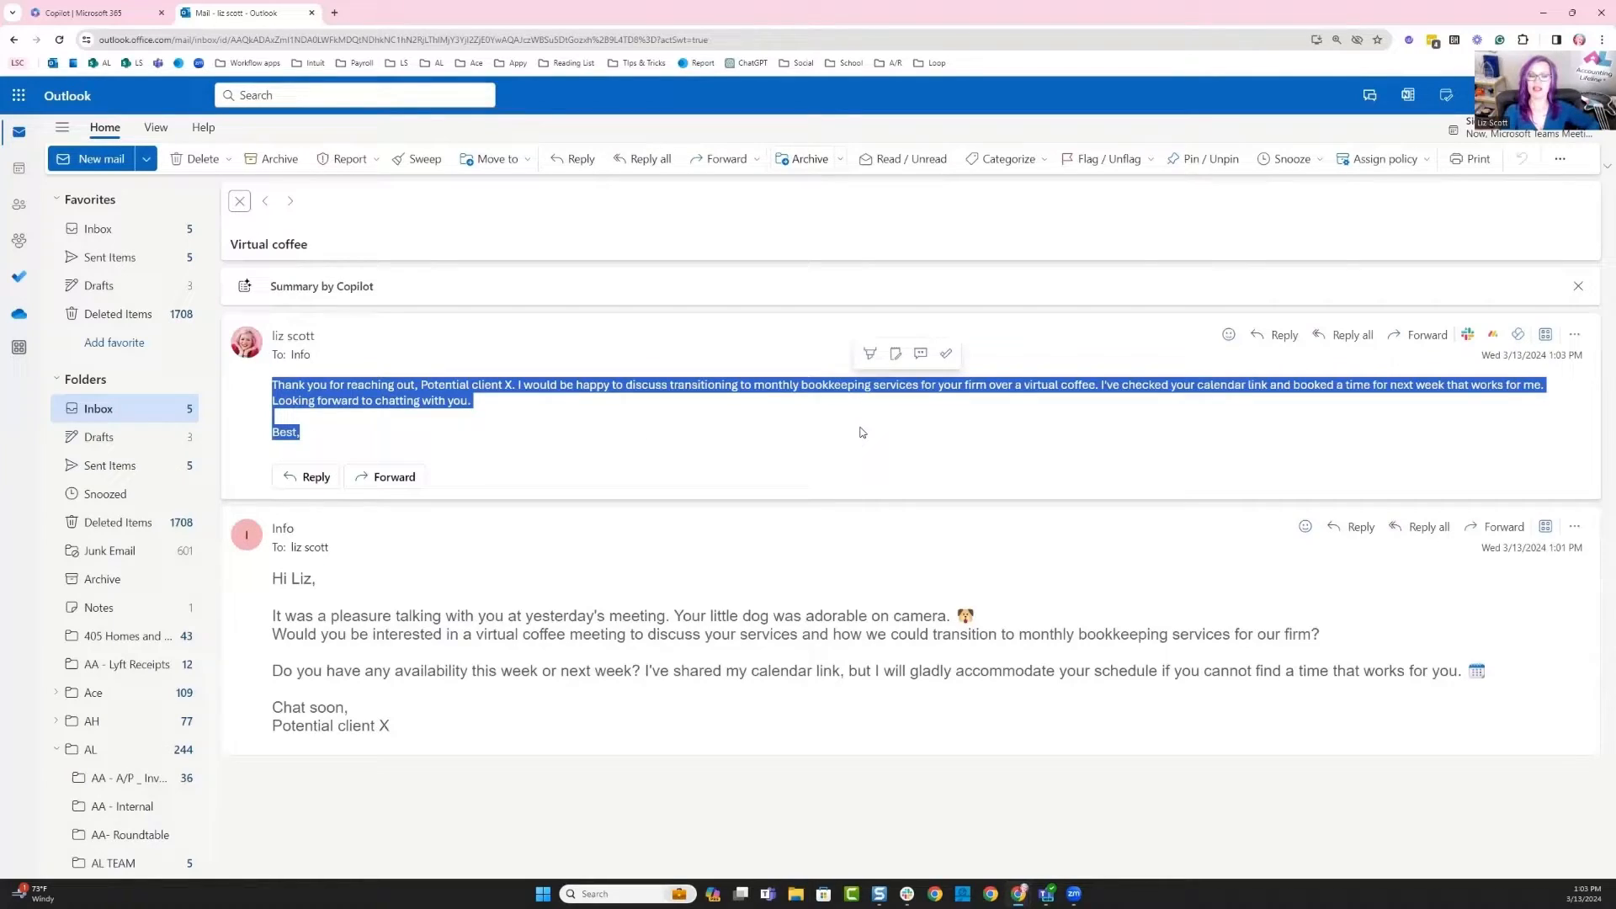
left_click(860, 433)
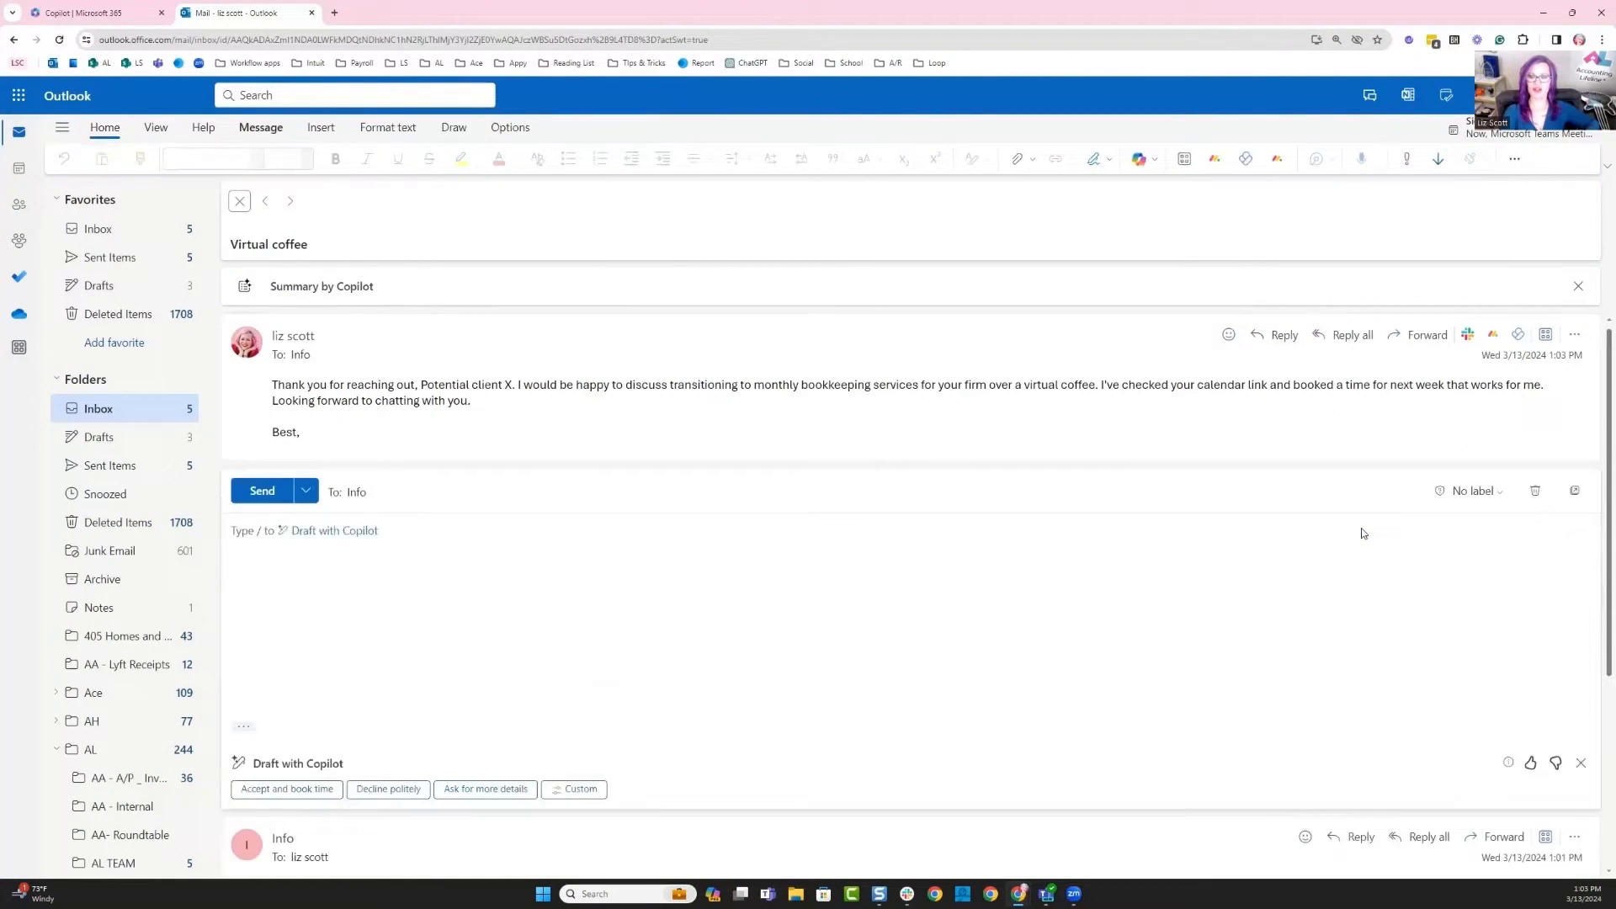
Run Coaching by Copilot on the new reply body from the Message ribbon's Copilot menu
left_click(664, 613)
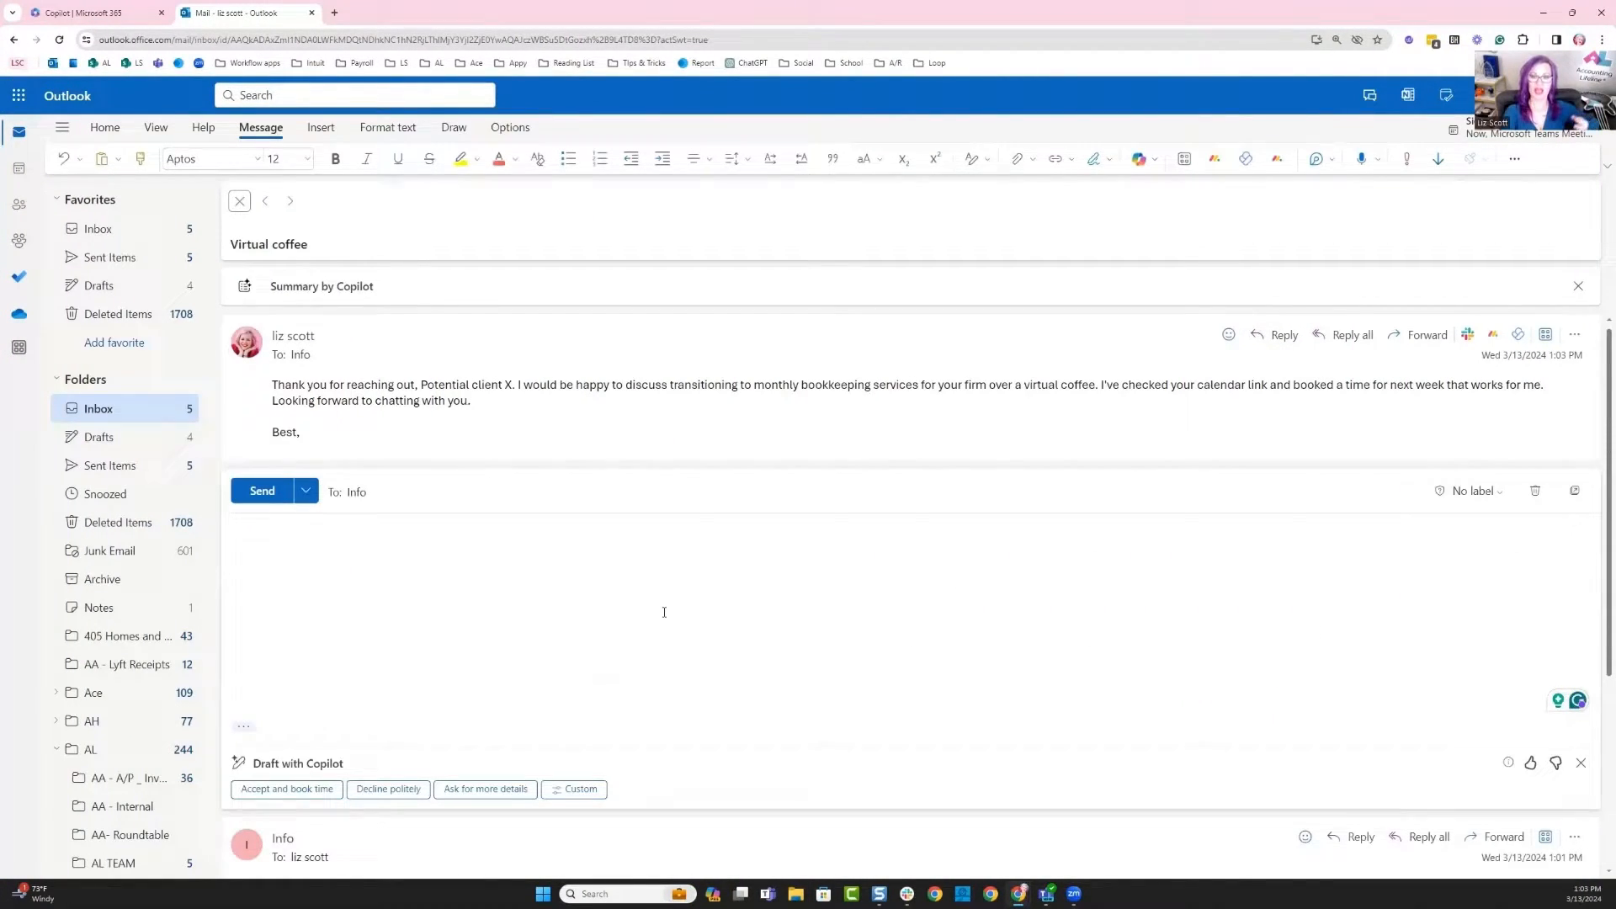
left_click(286, 788)
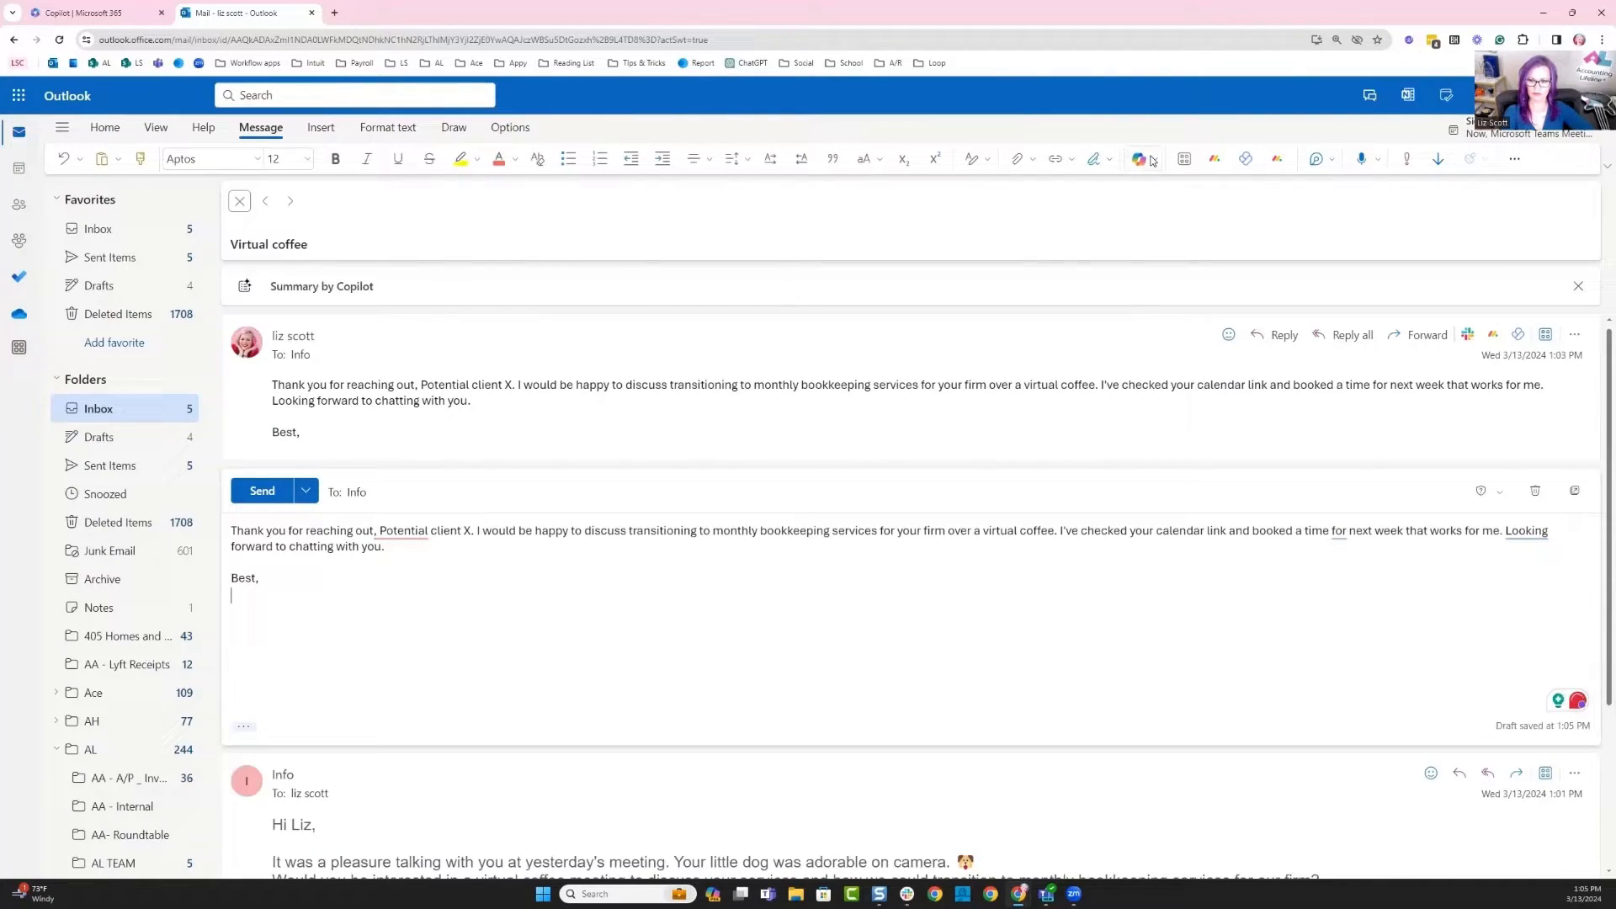
left_click(1139, 158)
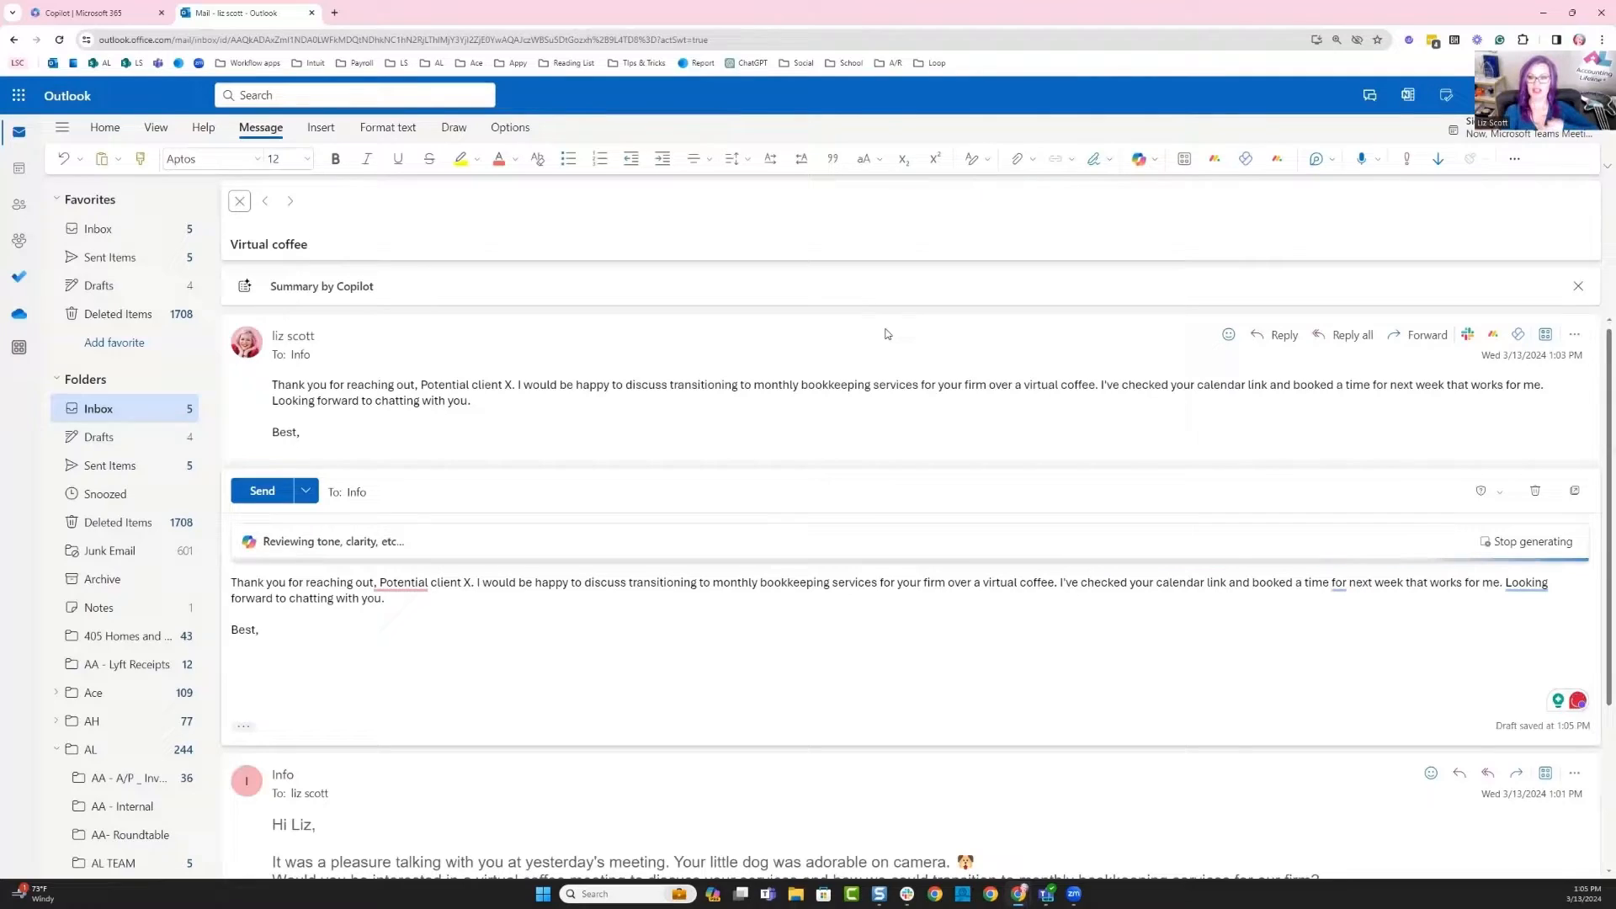
left_click(1139, 158)
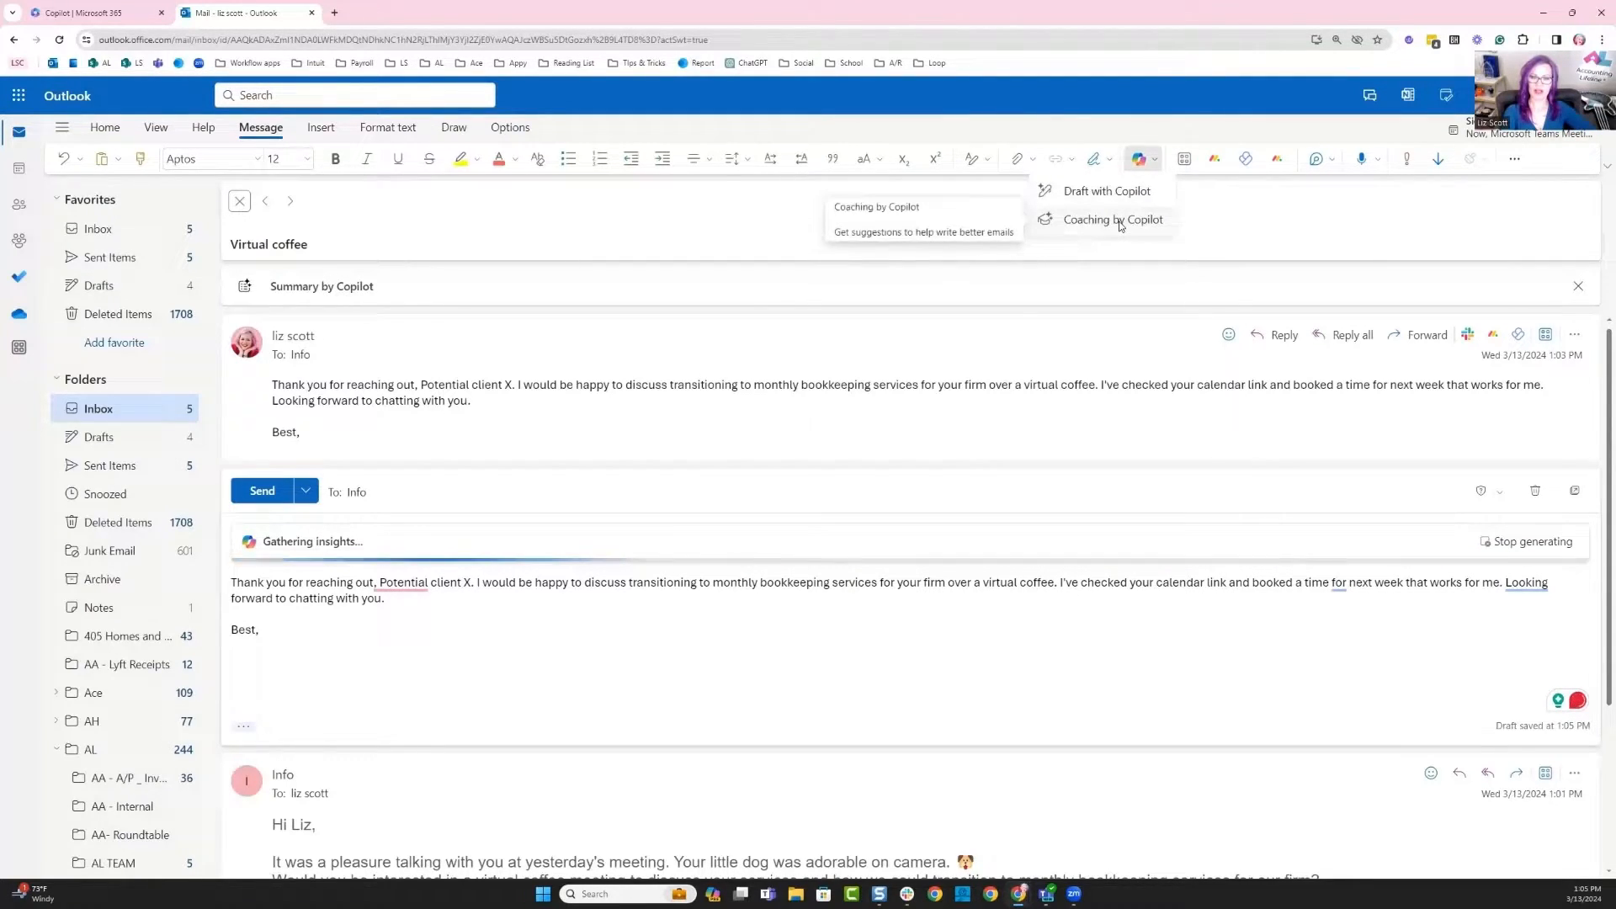
left_click(1113, 218)
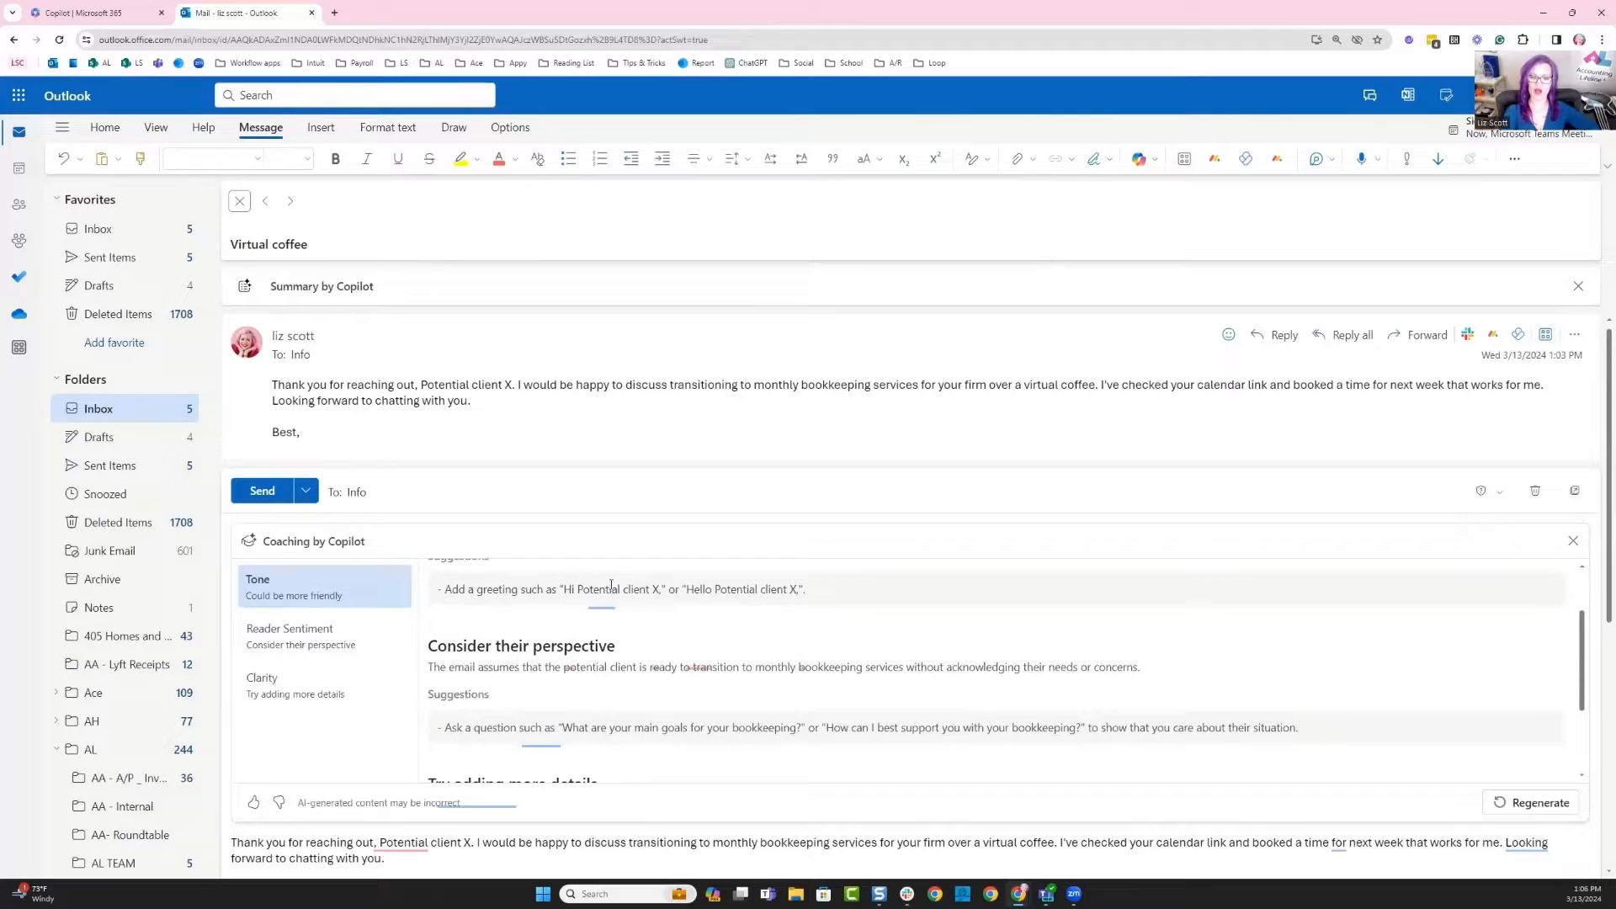
Copy the coaching pane's suggested client questions and meeting-date advice into the body
left_click(300, 637)
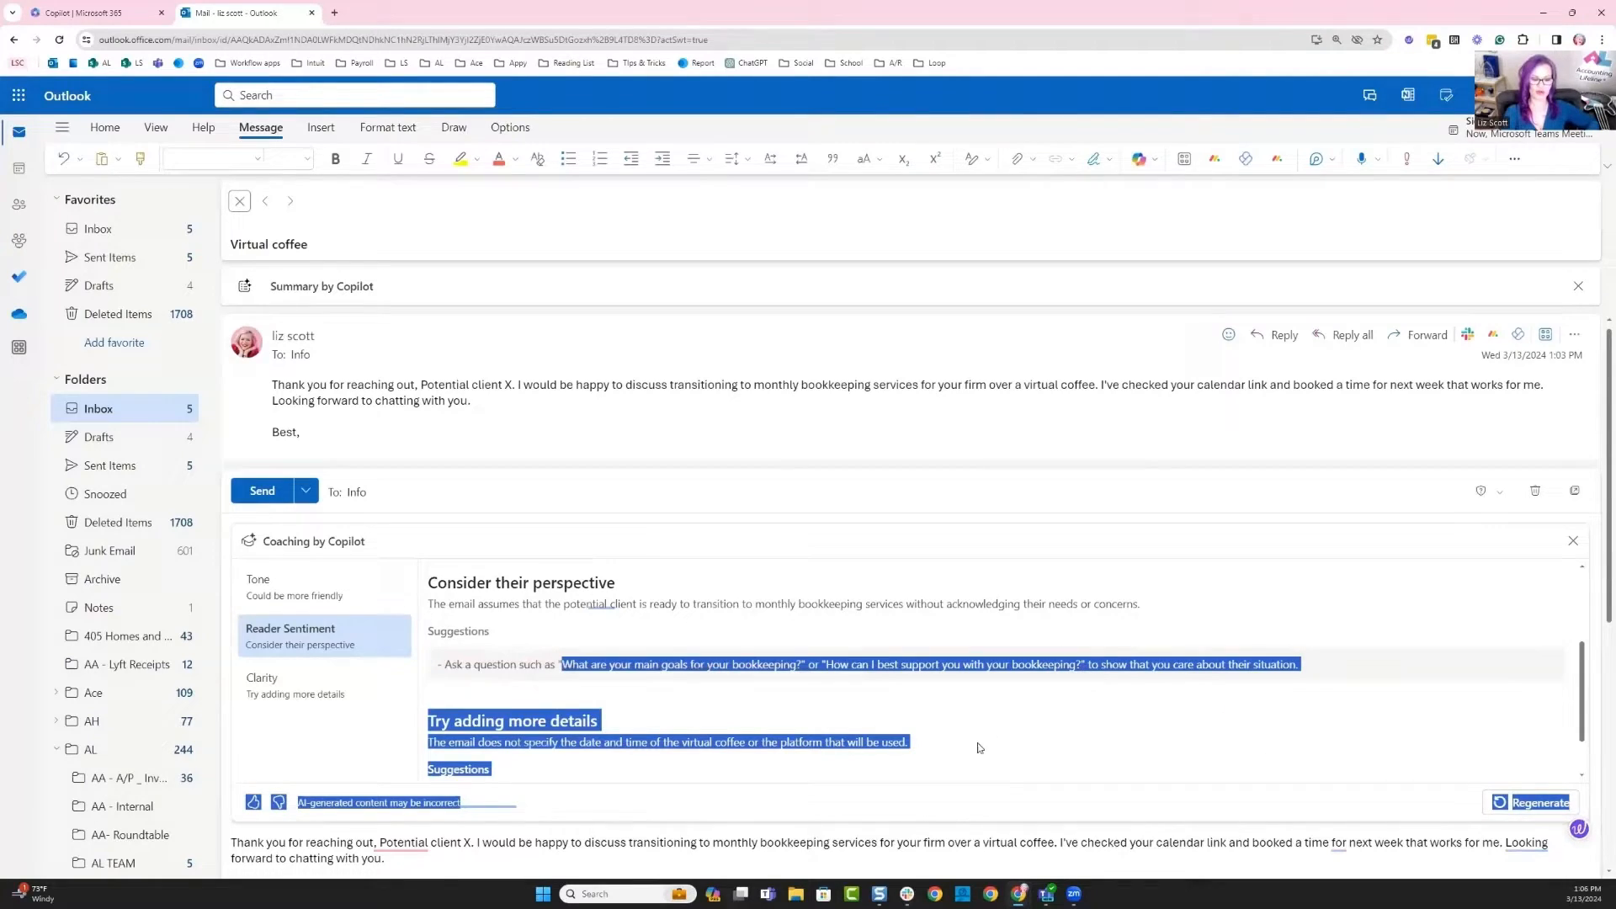
scroll("down", 3)
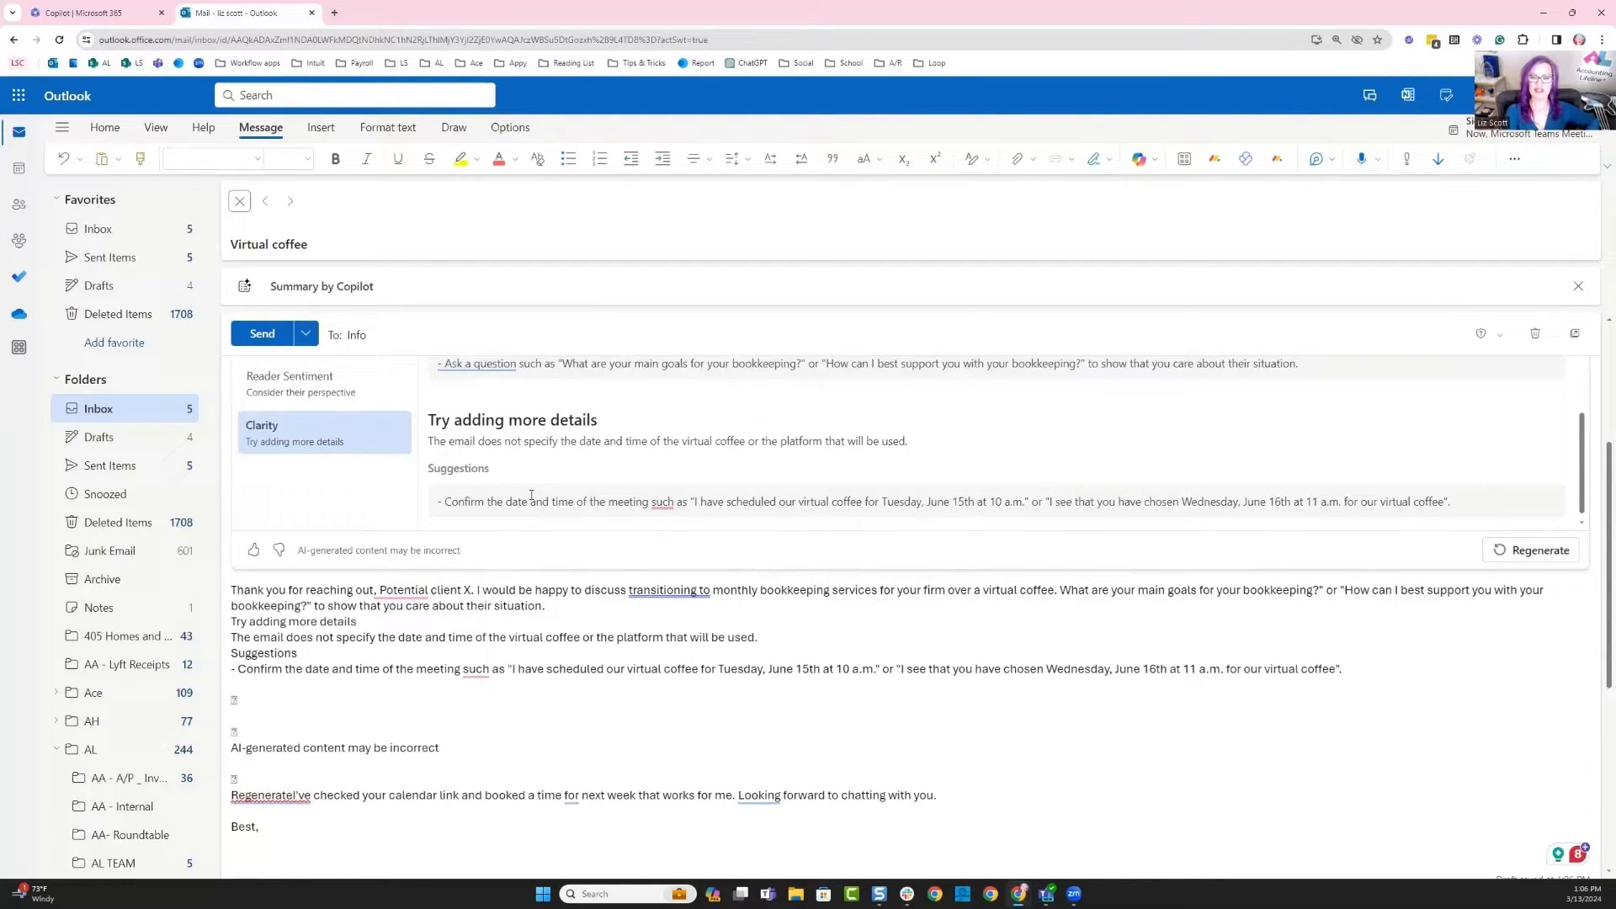
mouse_move(796, 495)
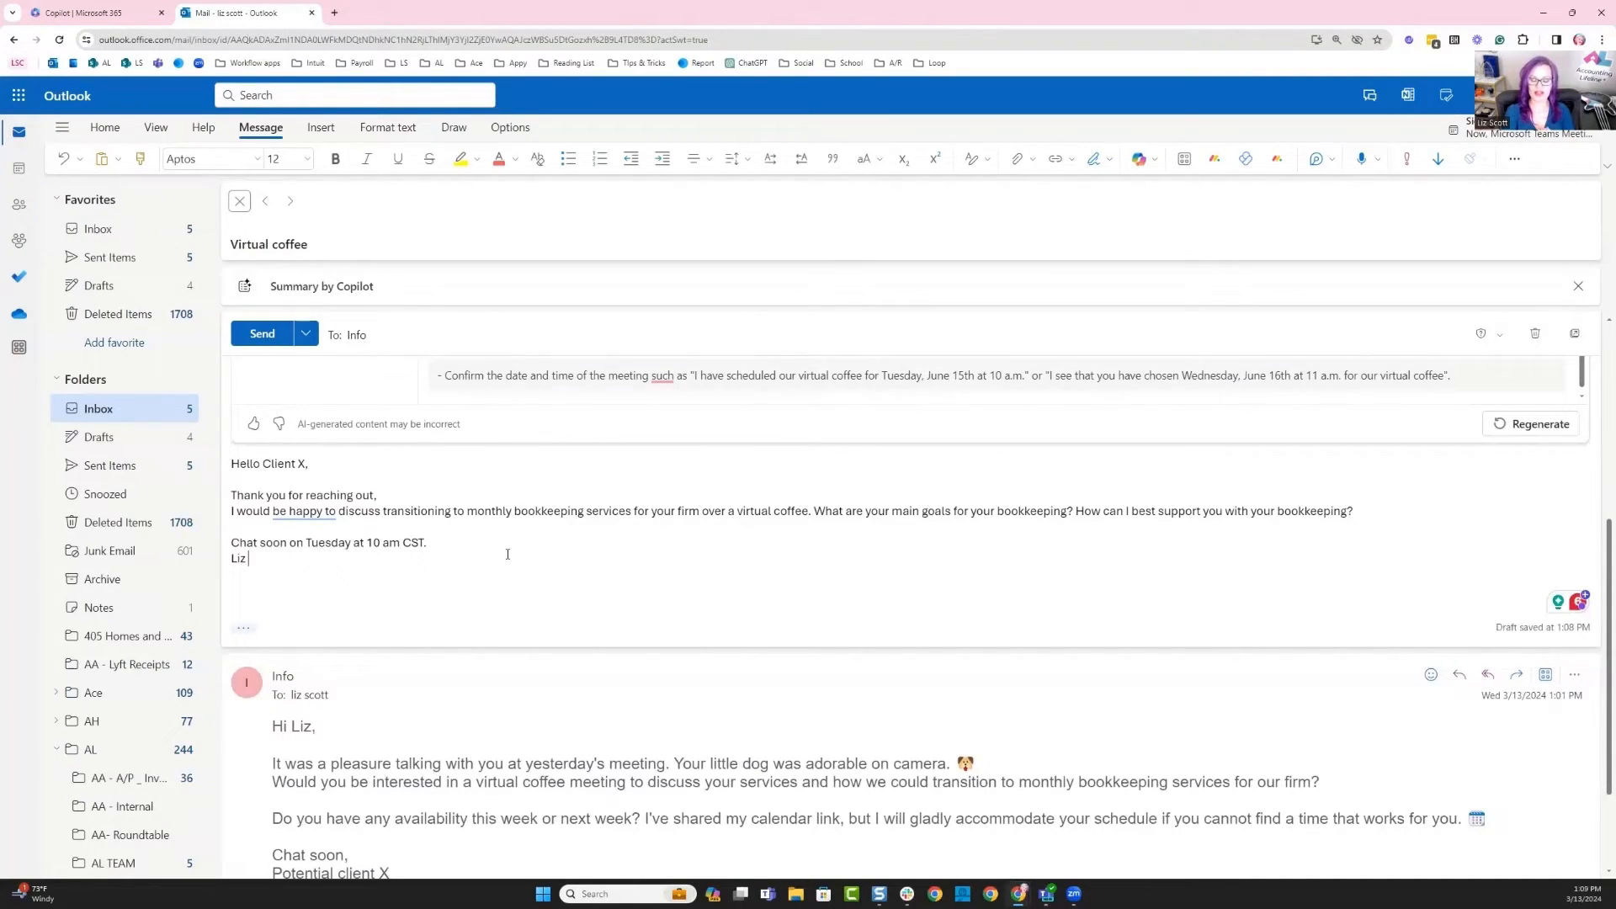
Send the reworded reply with greeting, bookkeeping questions and Tuesday 10 am CST sign-off
left_click(239, 201)
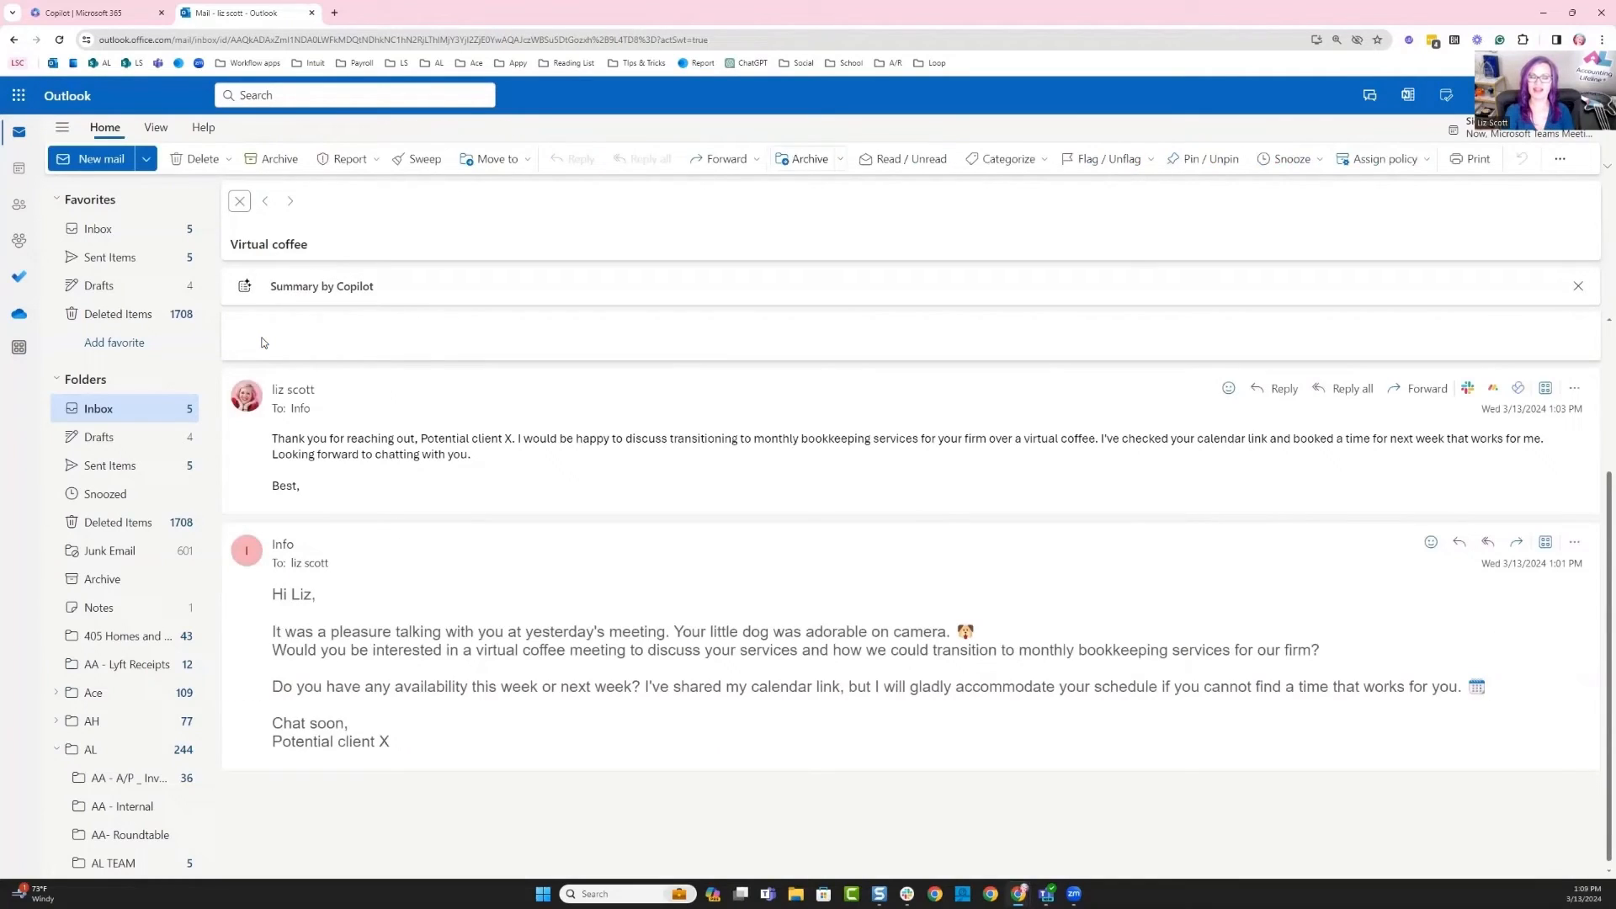